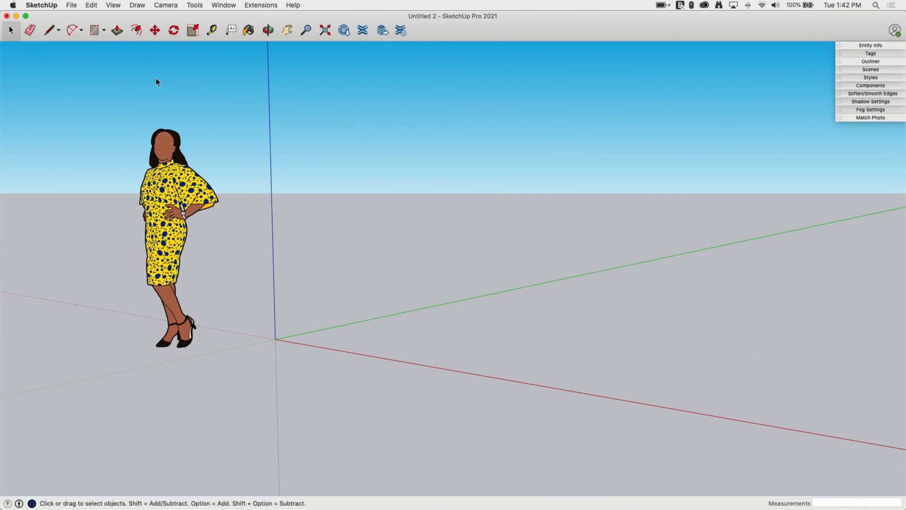
Step: Draw a rectangle on the ground right of the origin and raise it into a large box
left_click(267, 30)
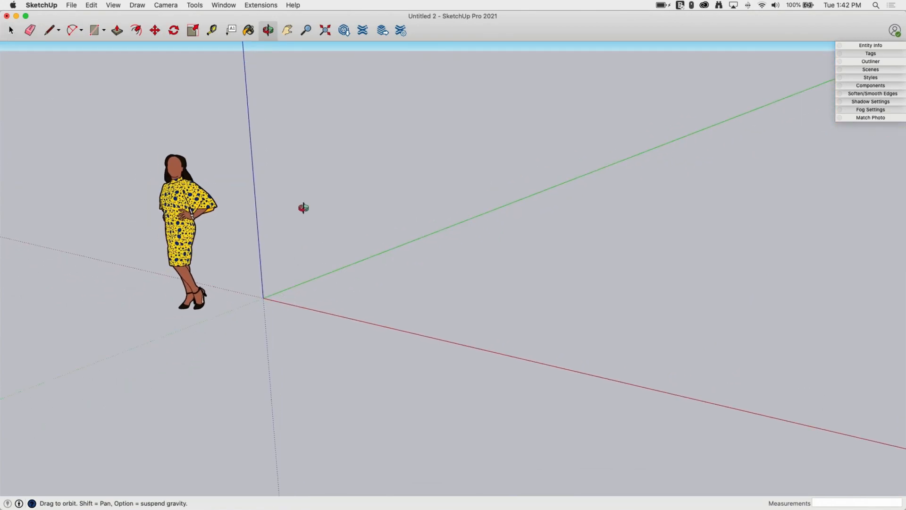
left_click(94, 30)
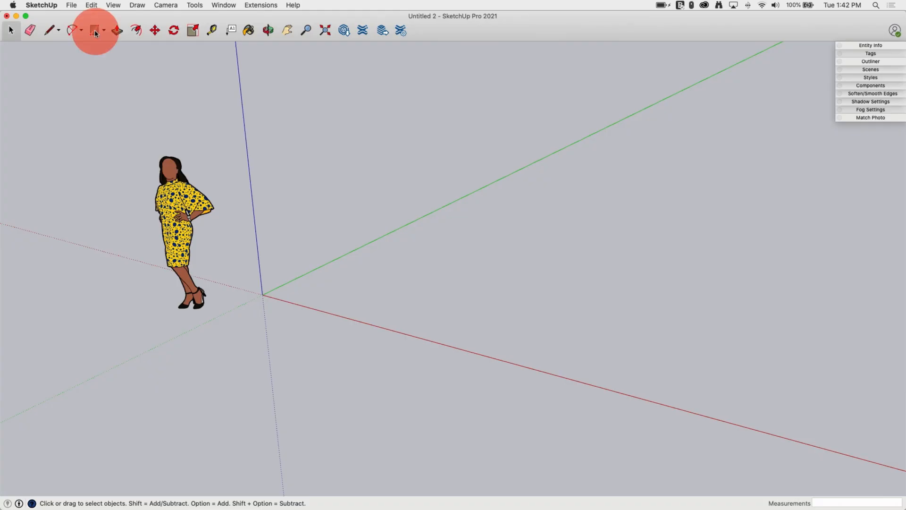
left_click(95, 30)
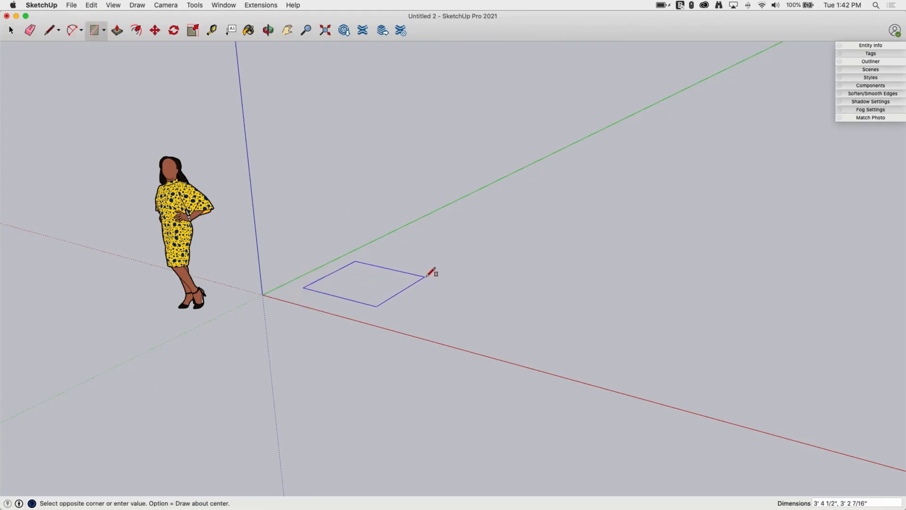
left_click(433, 272)
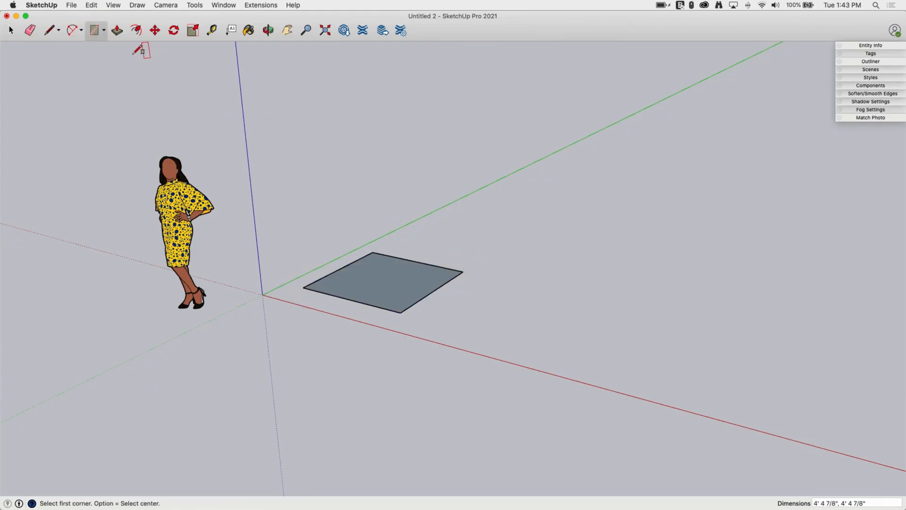
left_click(116, 30)
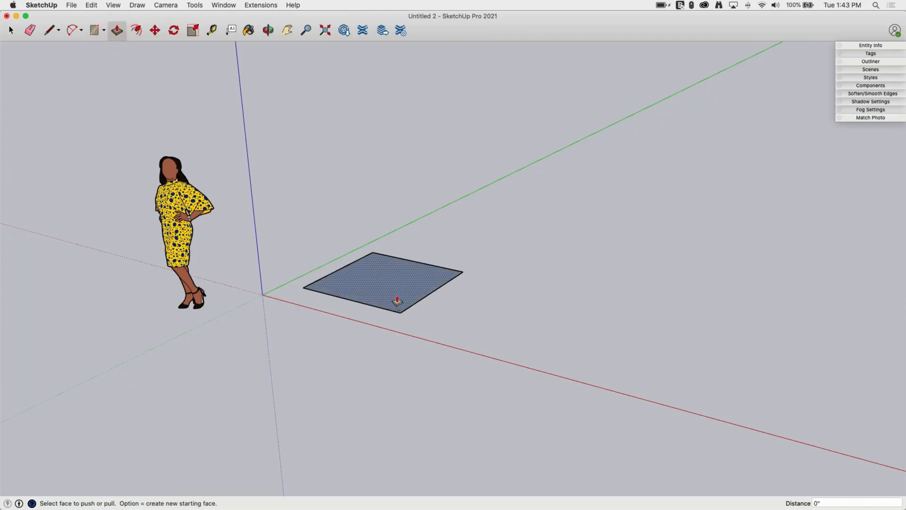
left_click(91, 30)
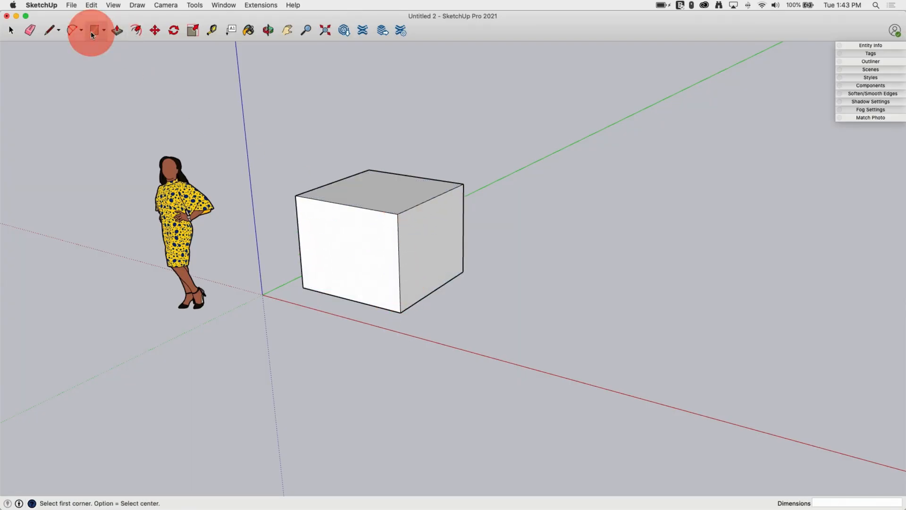
Step: Draw a small square right of the box and pull it up into a cube
left_click_drag(500, 321, 569, 317)
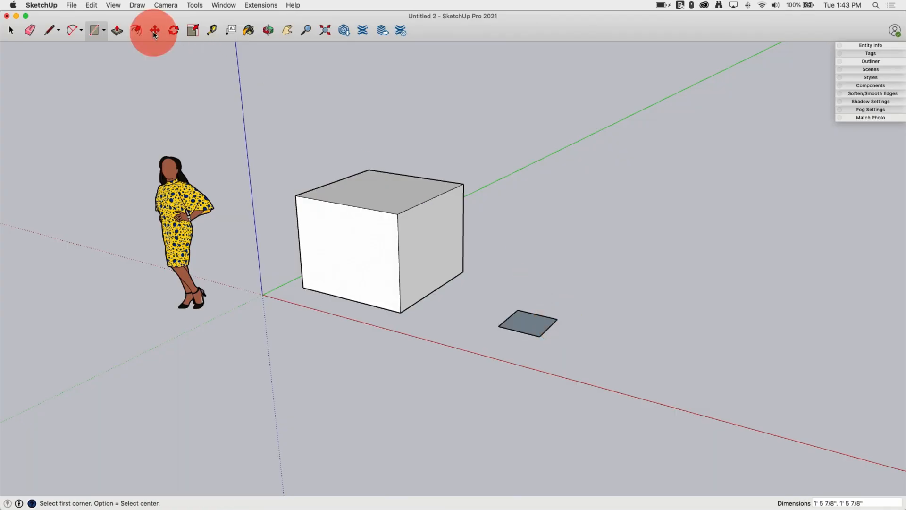
left_click(117, 30)
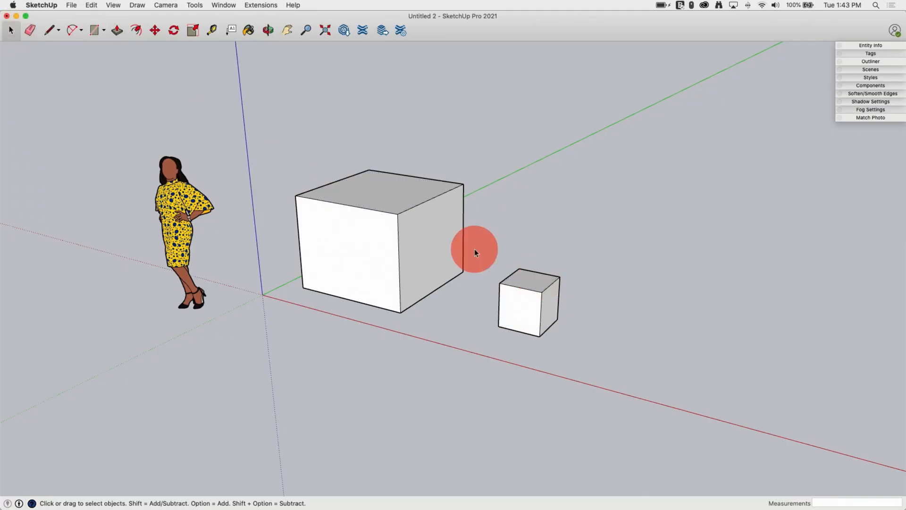
Step: Drag the small cube against the large box, then undo the moves that stretched the box
left_click(527, 300)
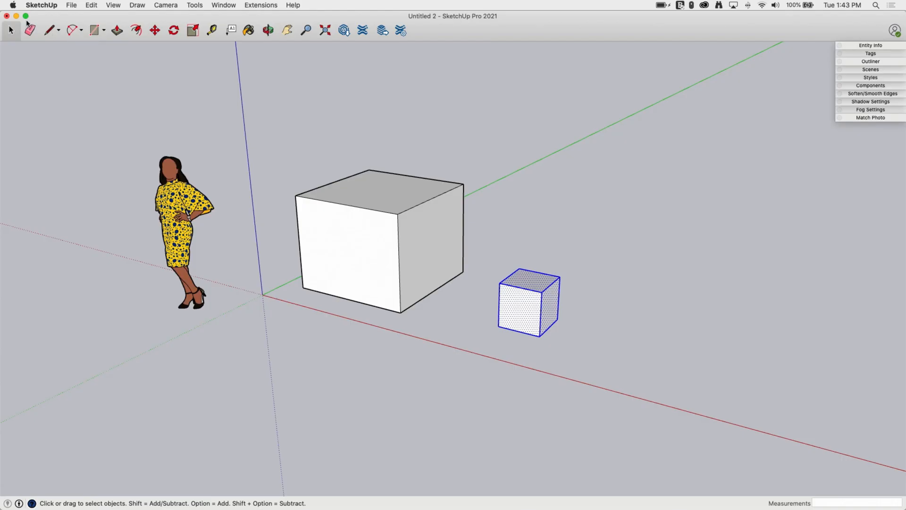
left_click(153, 30)
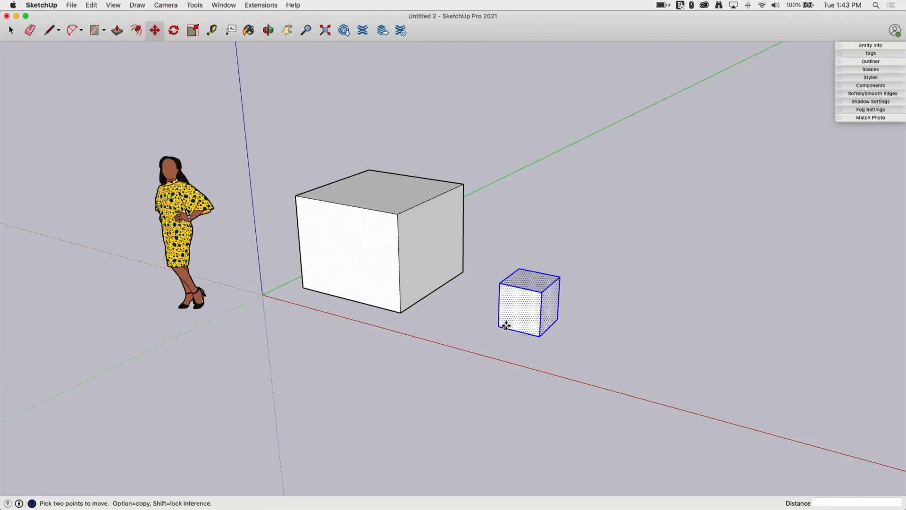
left_click_drag(508, 325, 588, 321)
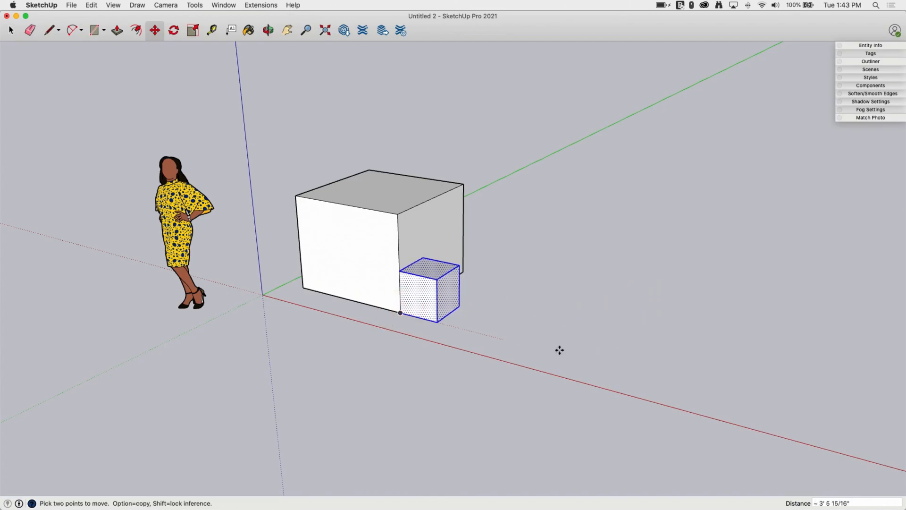
mouse_move(434, 323)
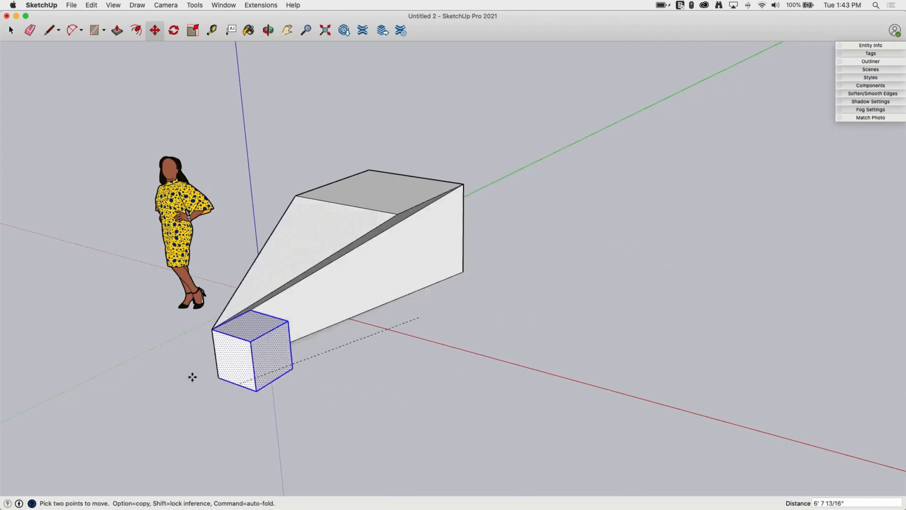
left_click_drag(249, 352, 520, 266)
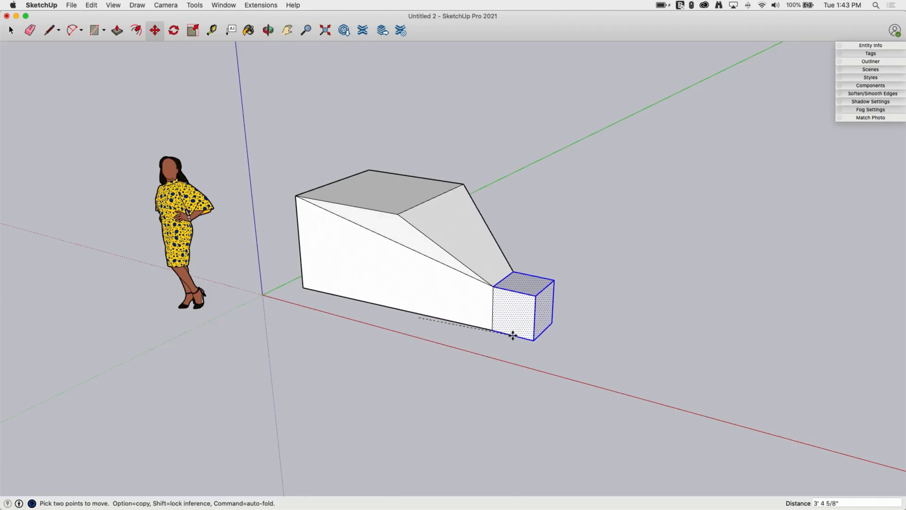
left_click_drag(511, 335, 737, 402)
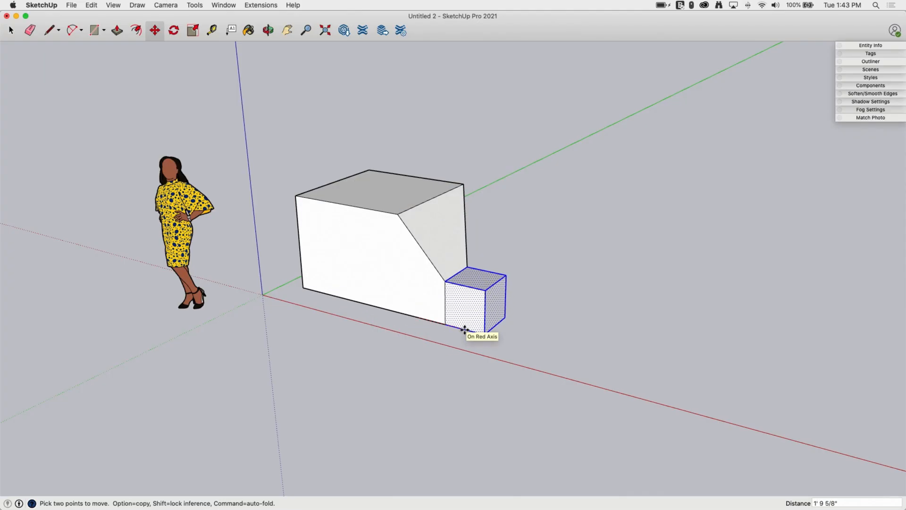
key("cmd+z")
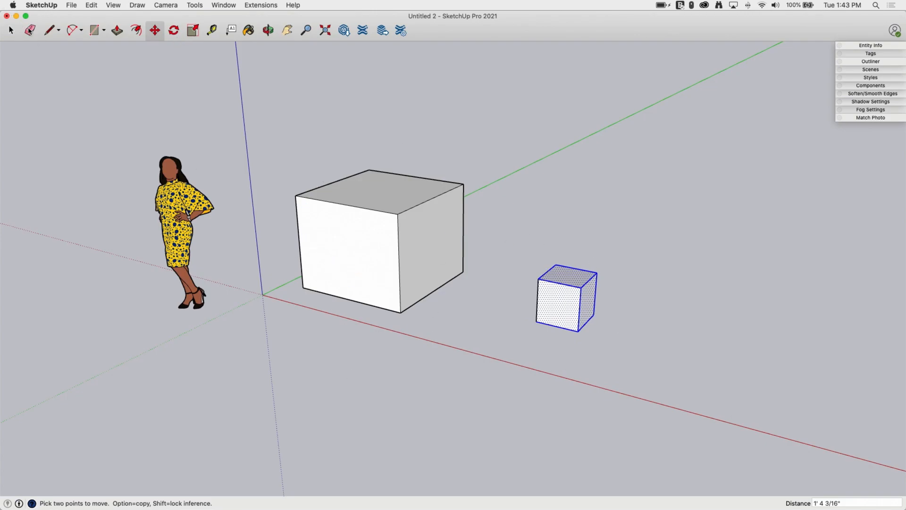
Step: Select the whole large box and make it a group via the context menu
left_click(10, 30)
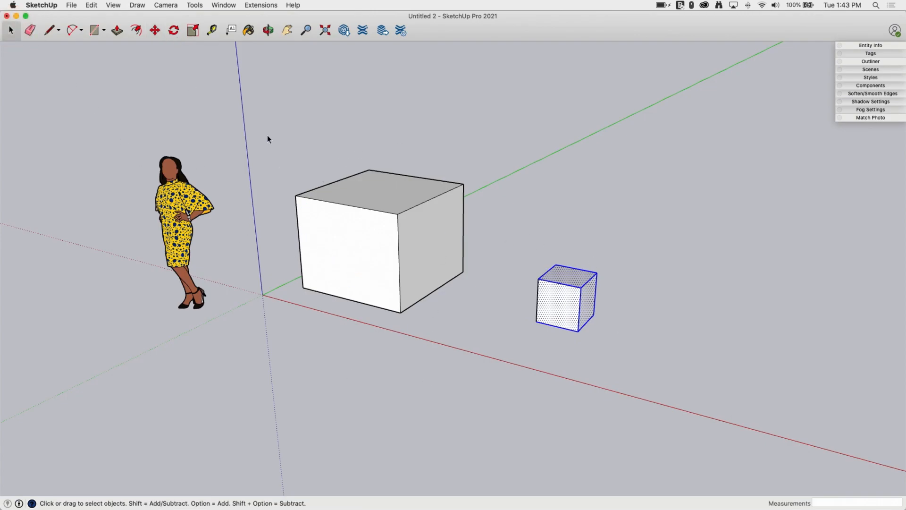
left_click_drag(267, 136, 514, 359)
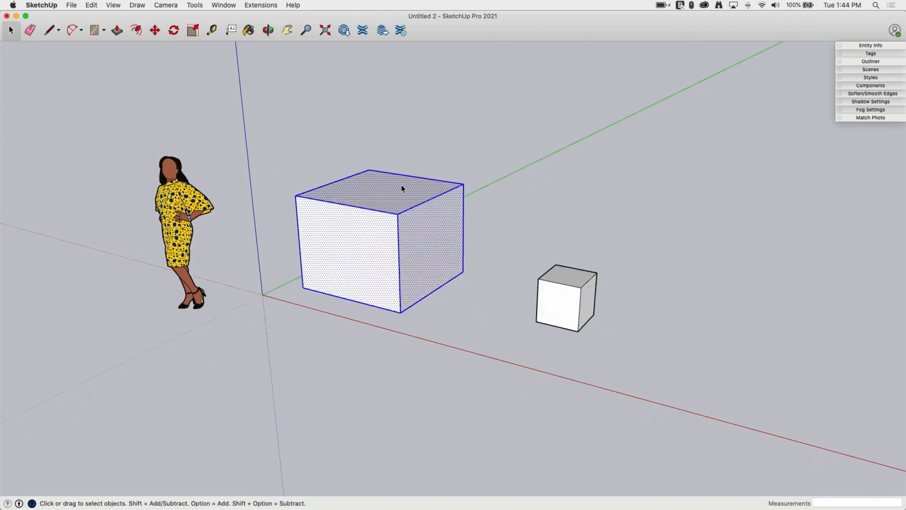
mouse_move(362, 246)
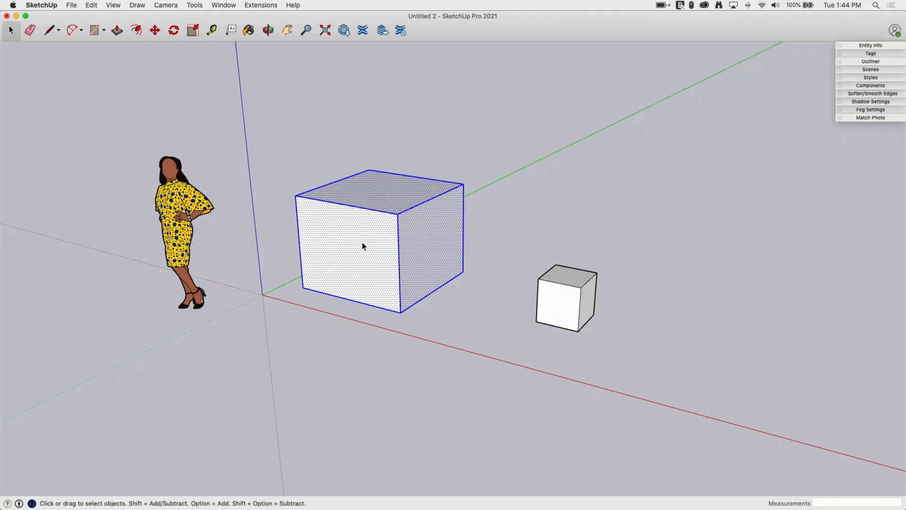
right_click(362, 246)
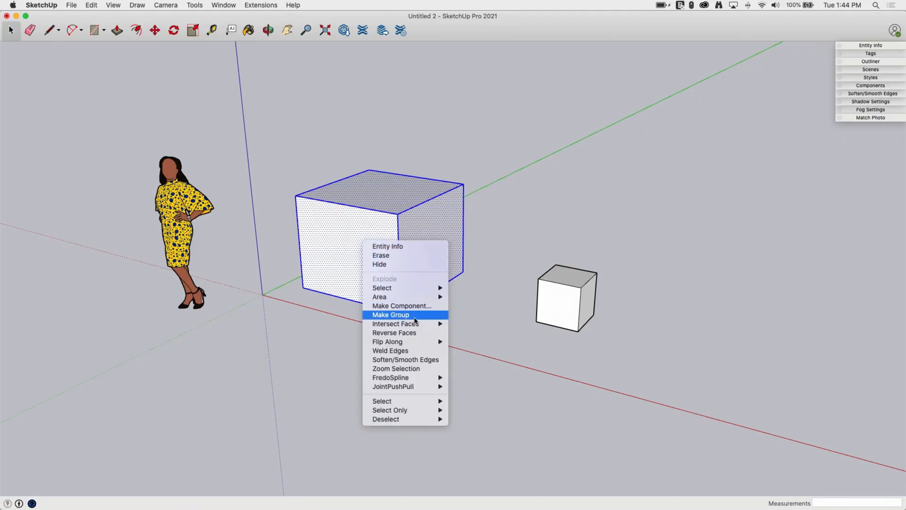
left_click(389, 314)
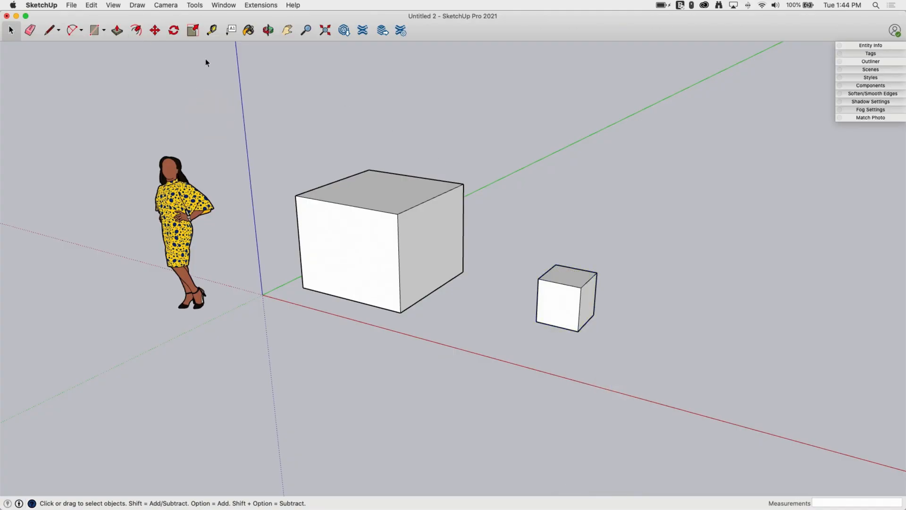
Step: Slide the small cube to a spot in front and right of the grouped large box
left_click(154, 30)
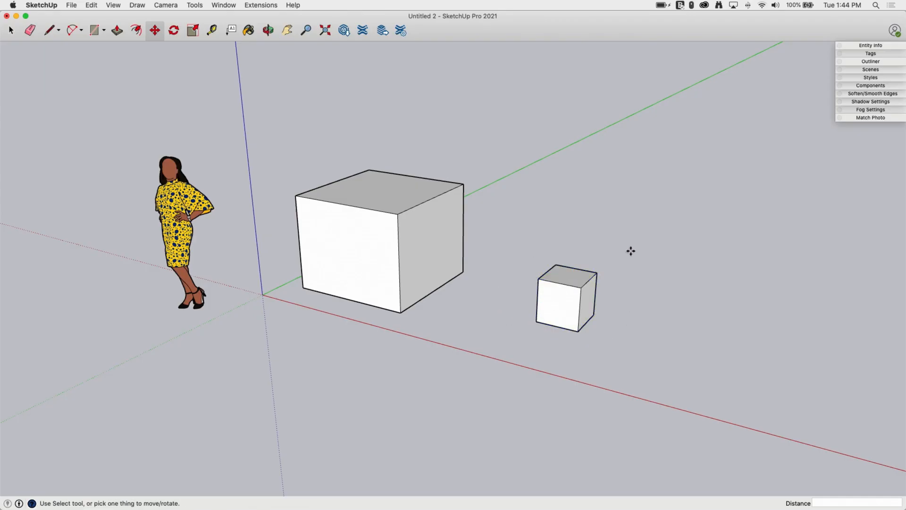
left_click(565, 297)
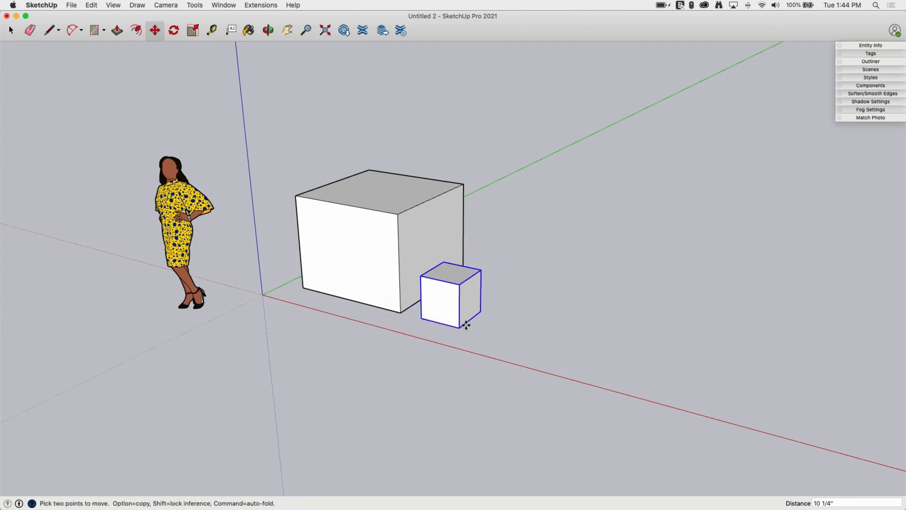
left_click_drag(451, 291, 638, 324)
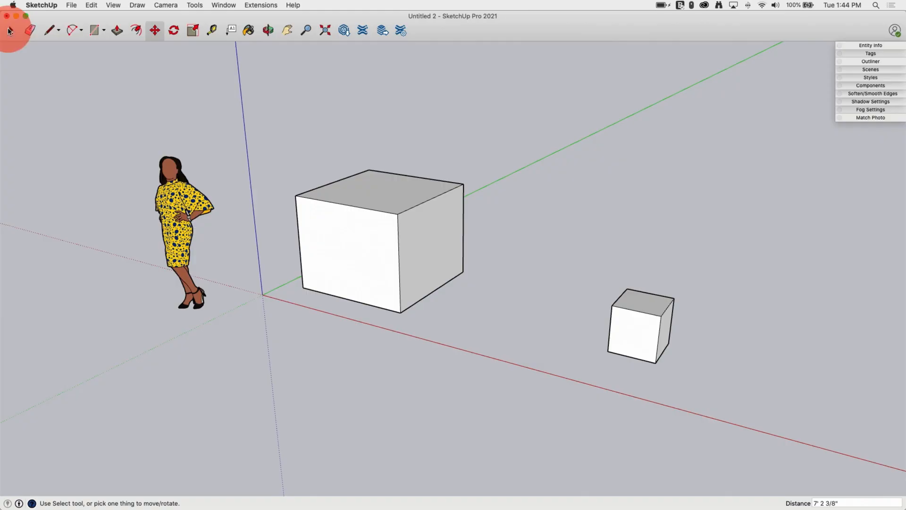
left_click(380, 240)
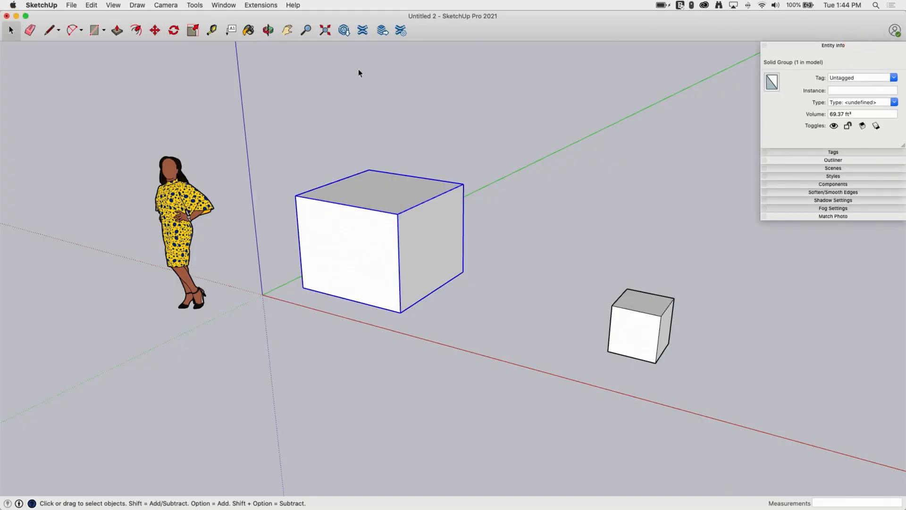
mouse_move(472, 165)
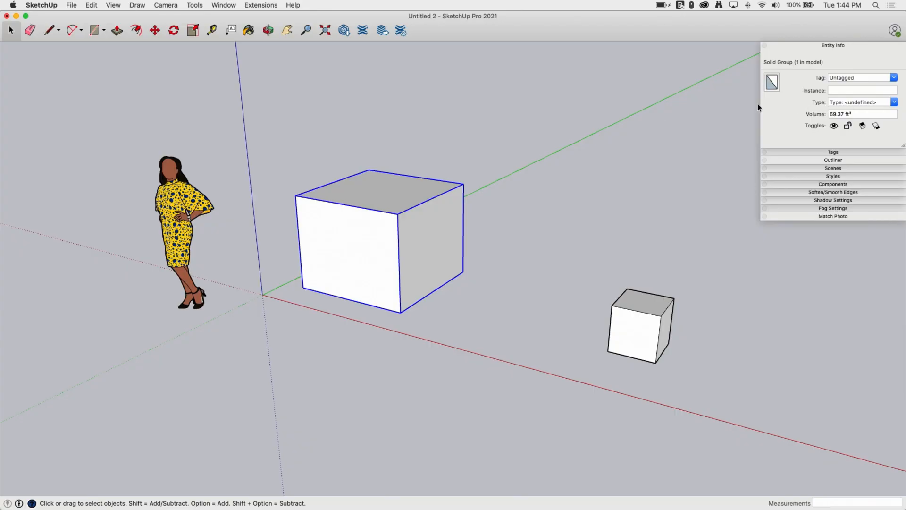
mouse_move(577, 272)
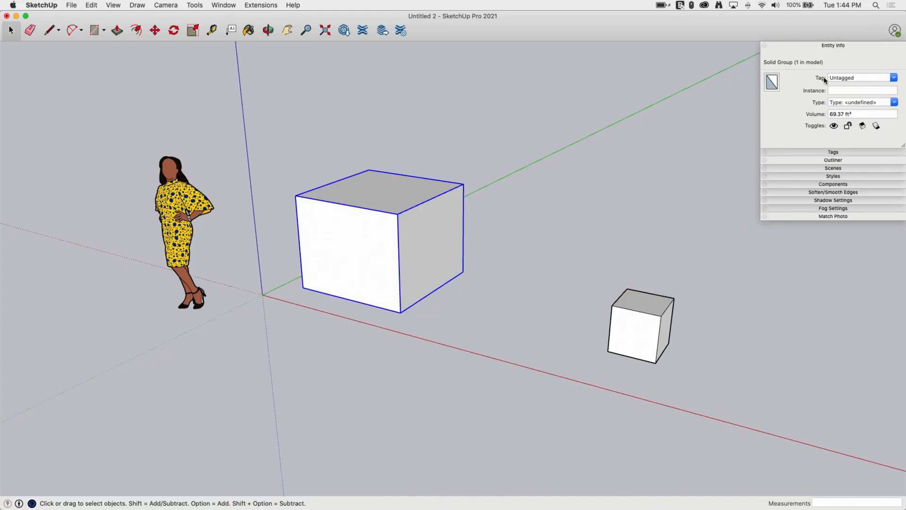
left_click(861, 91)
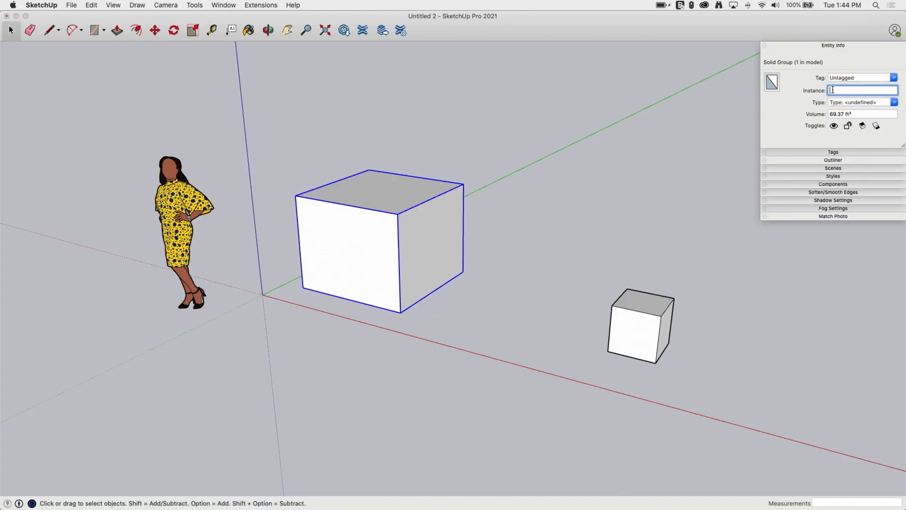
type("Big Bo")
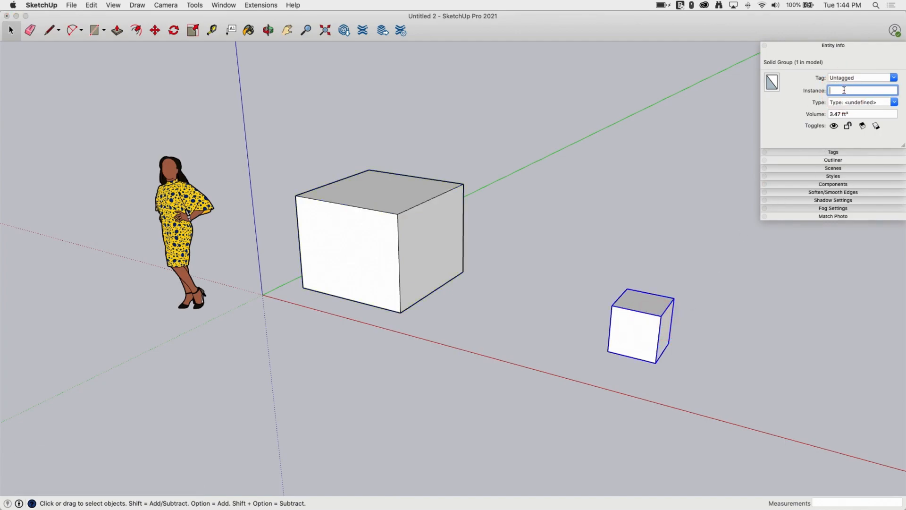
type("Little Box")
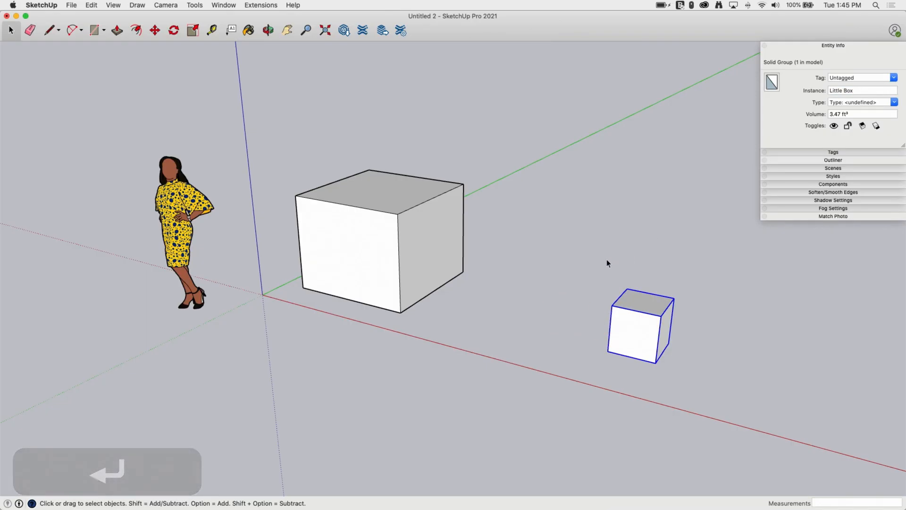
left_click(378, 243)
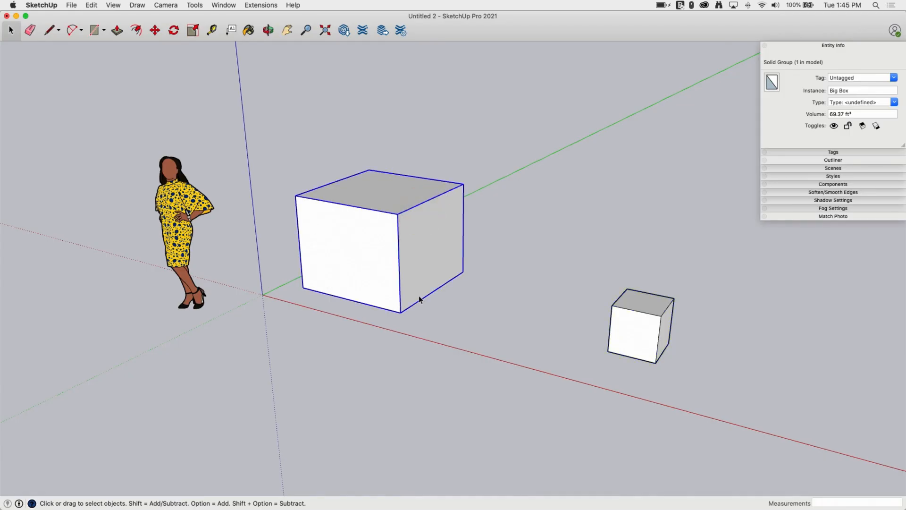
mouse_move(601, 385)
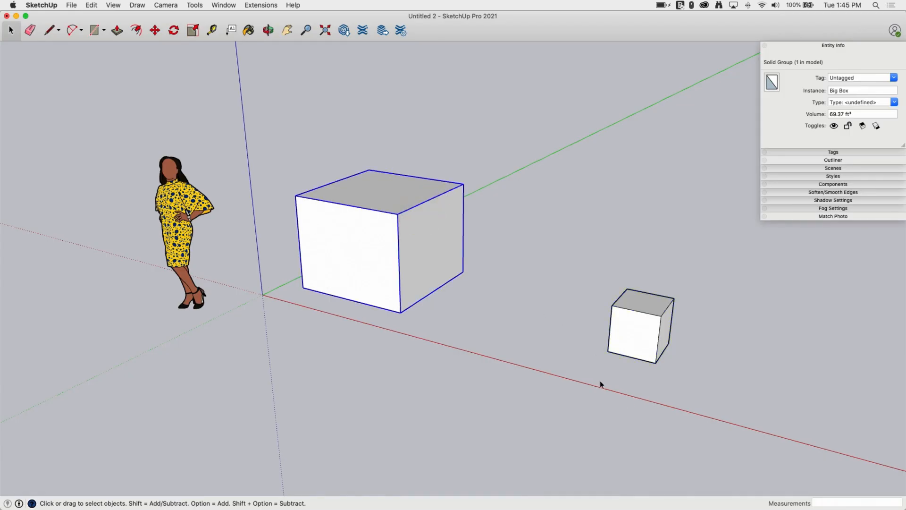
mouse_move(686, 282)
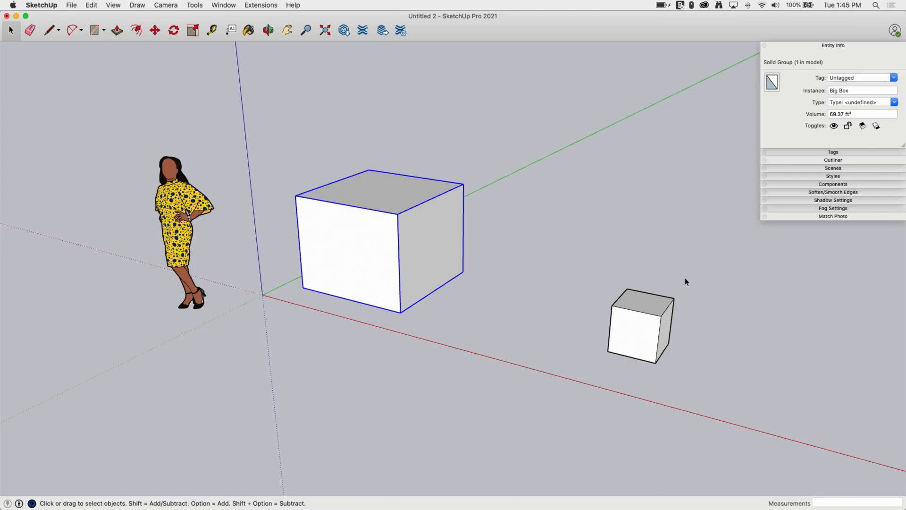
mouse_move(615, 377)
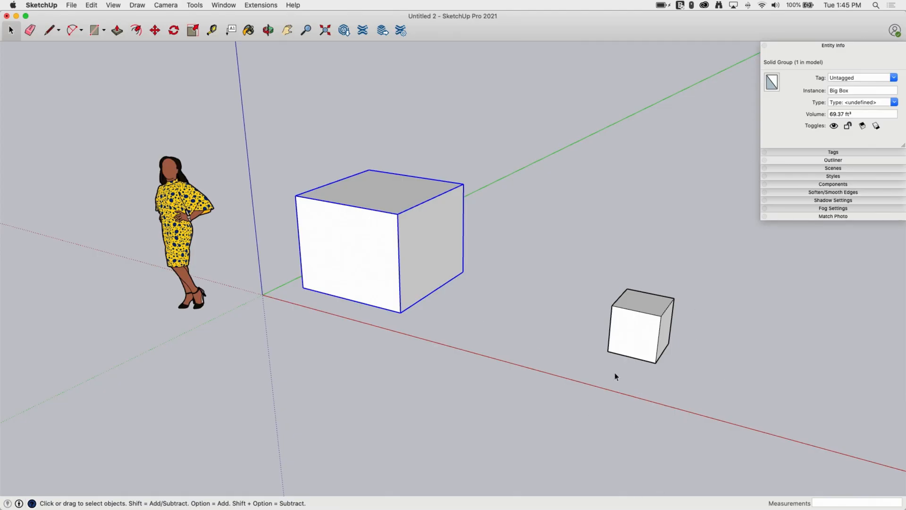
mouse_move(705, 279)
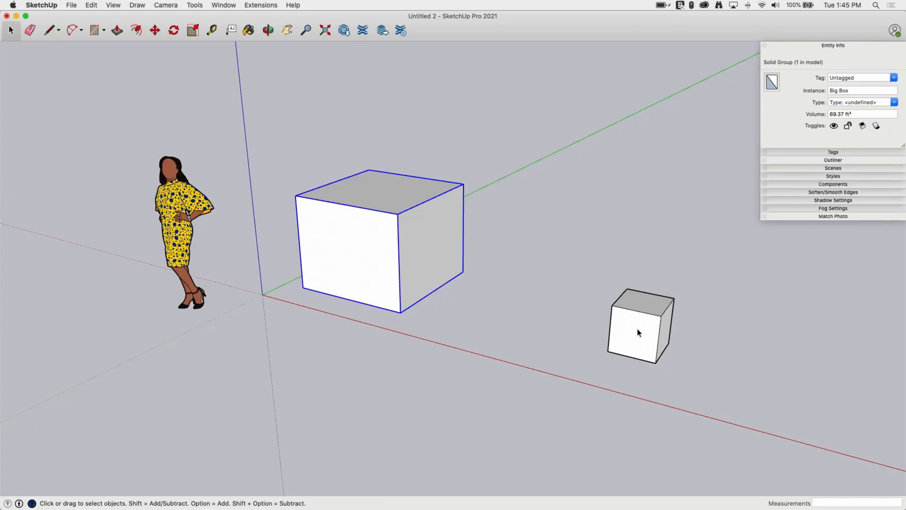
mouse_move(701, 334)
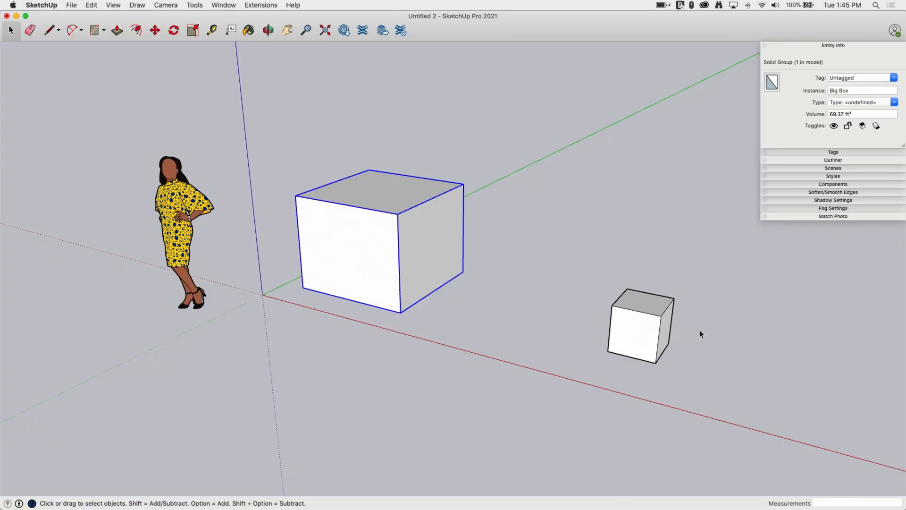
mouse_move(650, 328)
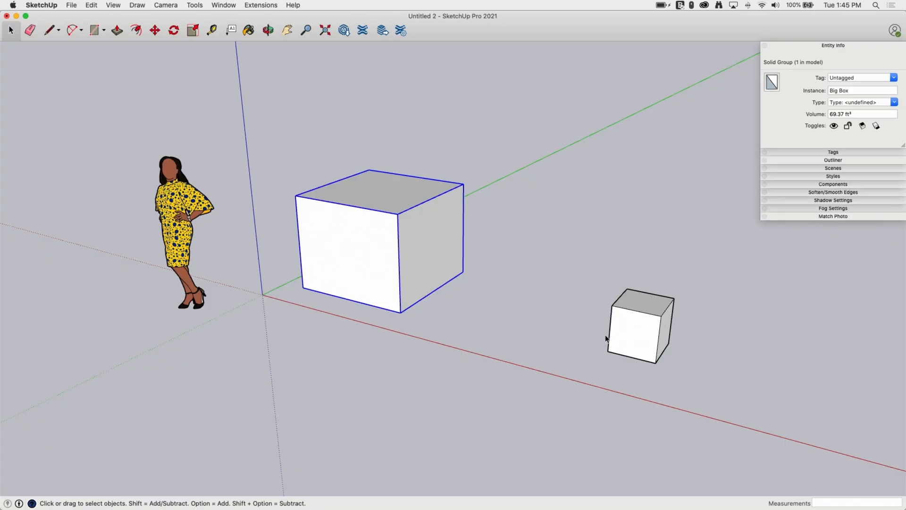
mouse_move(557, 379)
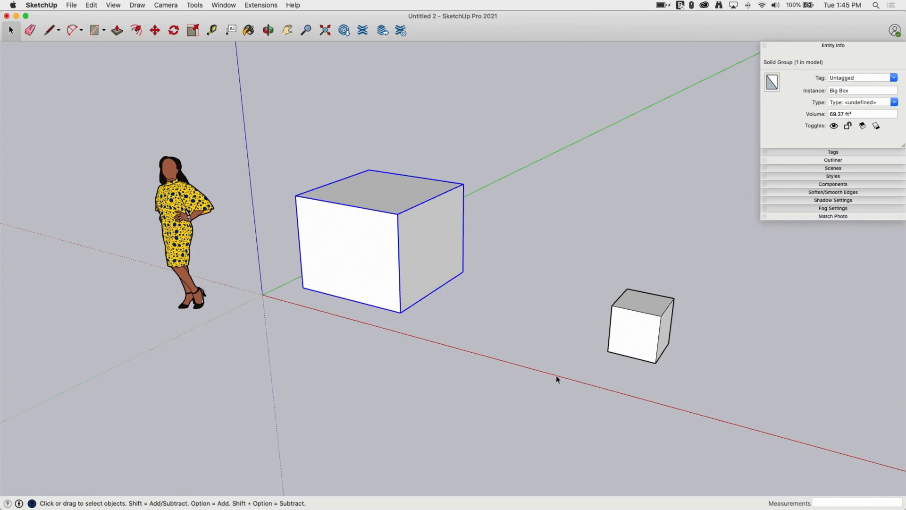
mouse_move(568, 339)
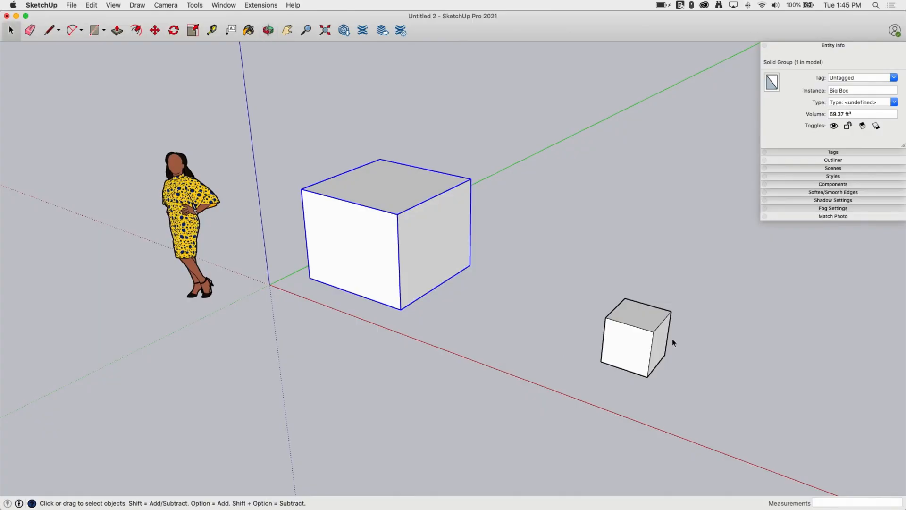
Step: Move the Little Box 36 inches along the red axis to sit beside the Big Box
left_click(635, 338)
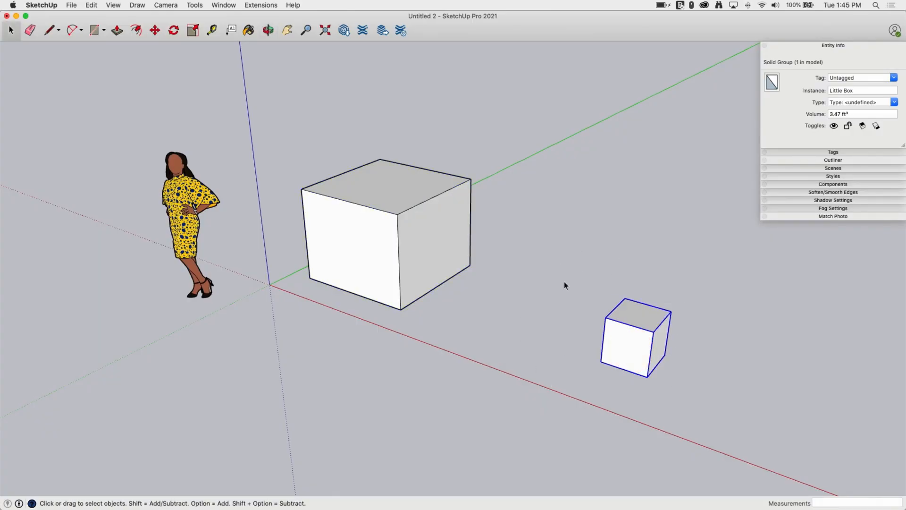
mouse_move(583, 308)
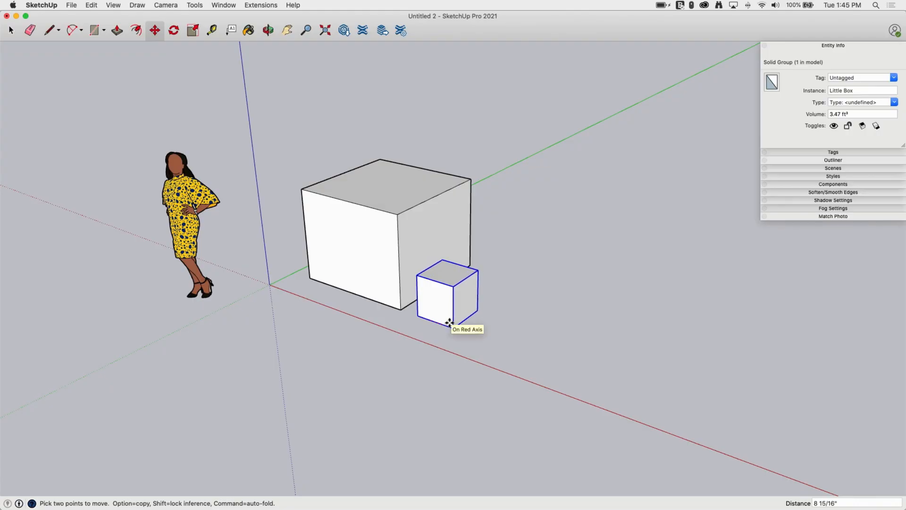
type("36")
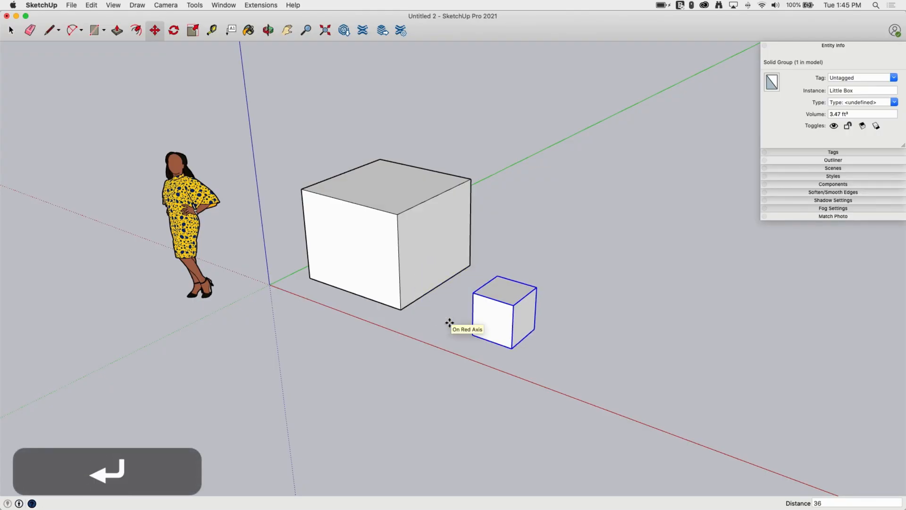
mouse_move(504, 174)
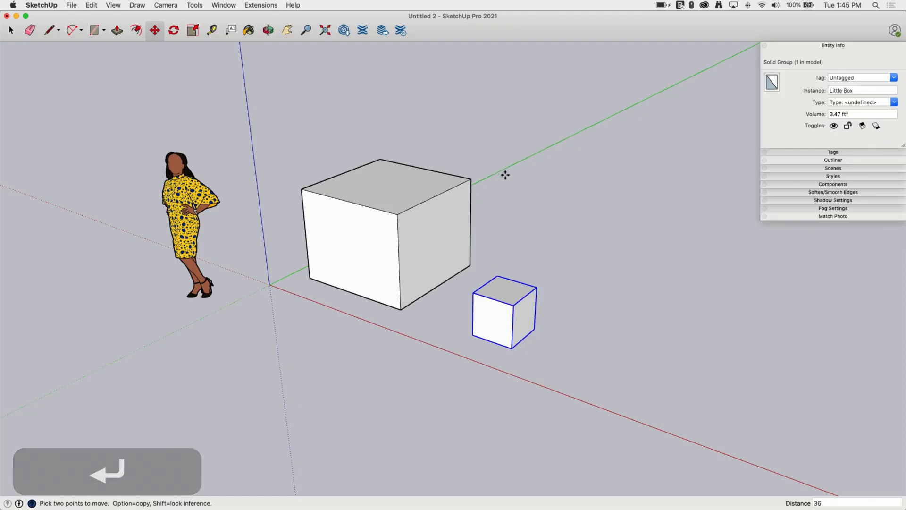
mouse_move(344, 325)
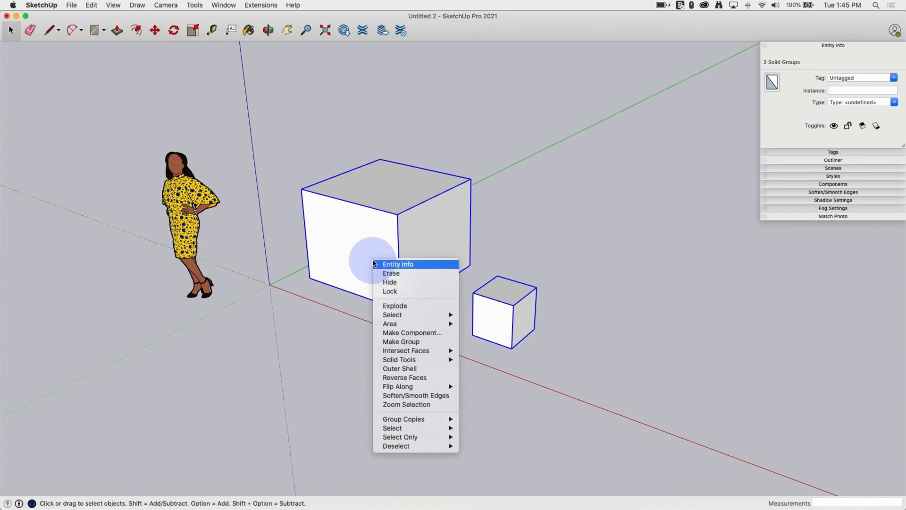
mouse_move(401, 342)
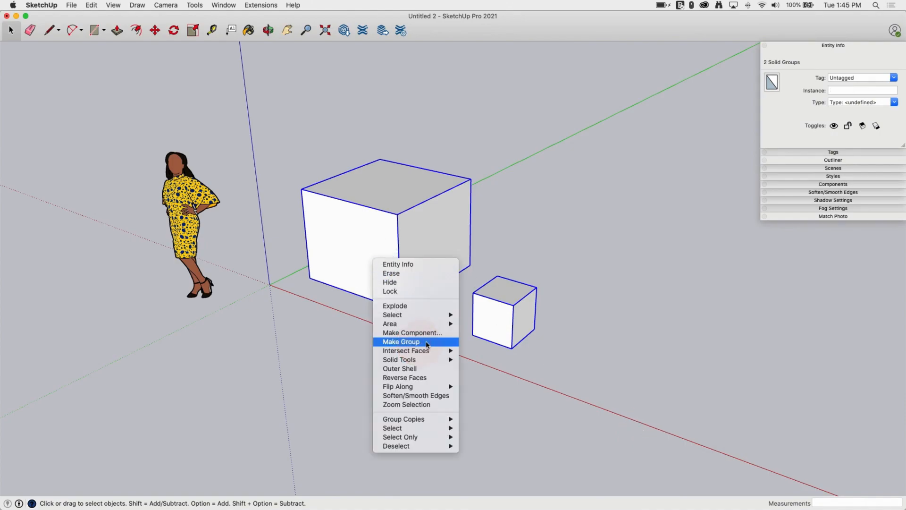
Step: Group Big Box and Little Box together, shift the group about 8½ inches, and expand the Tags panel
left_click(401, 342)
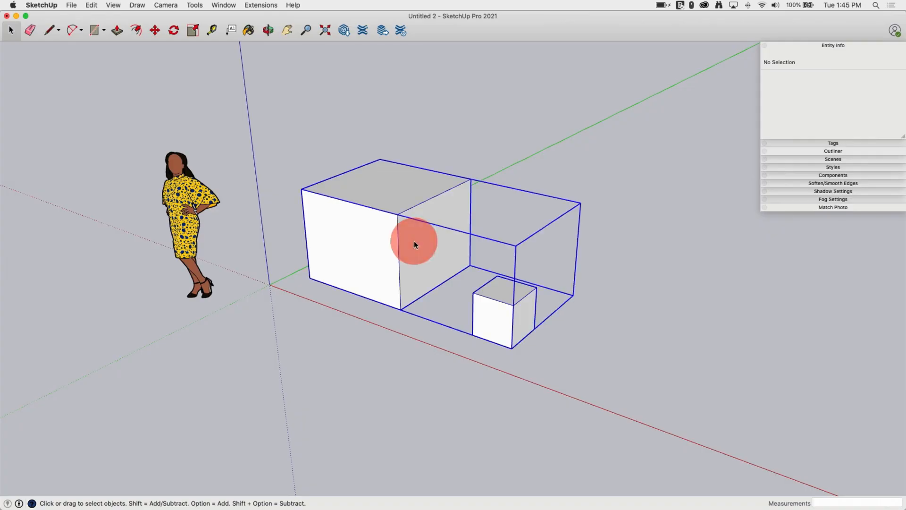
left_click(414, 241)
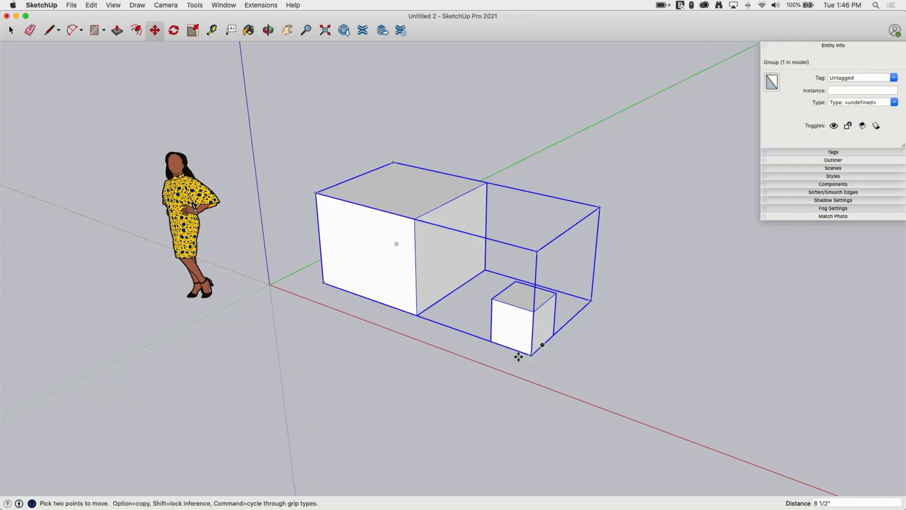
mouse_move(741, 347)
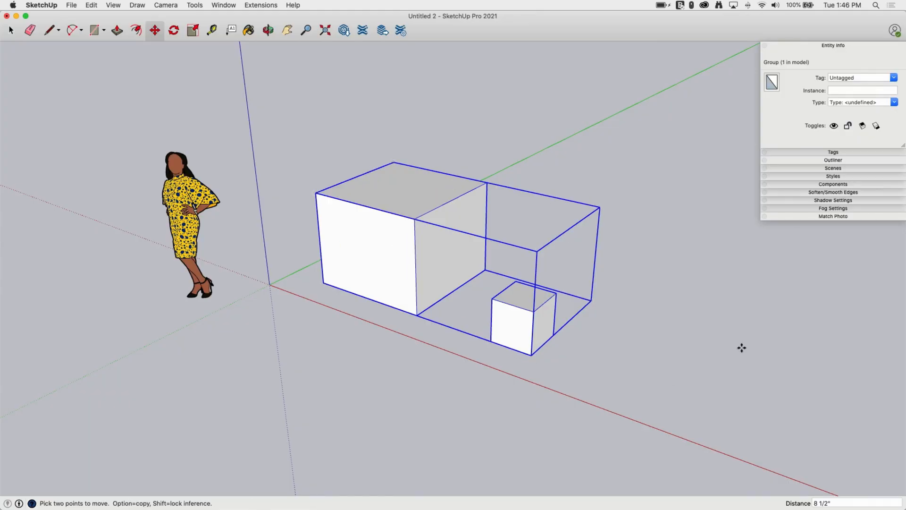
mouse_move(652, 212)
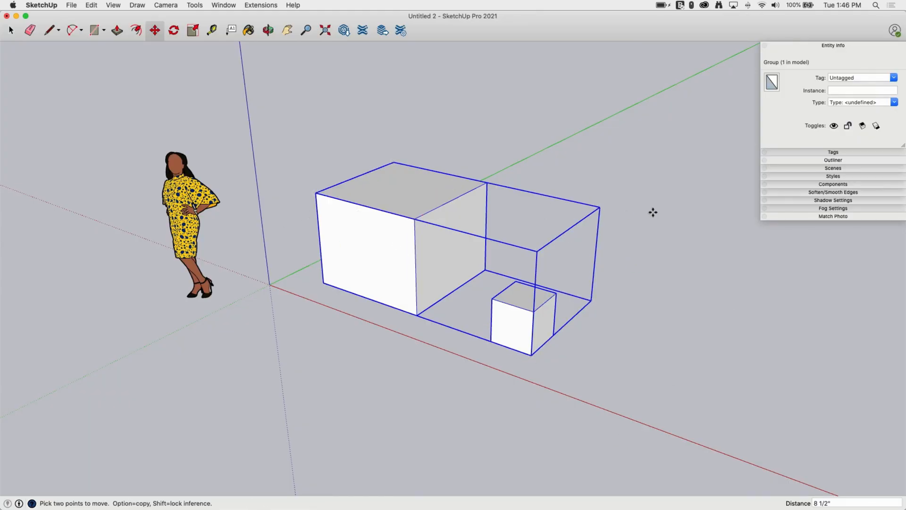
left_click(833, 152)
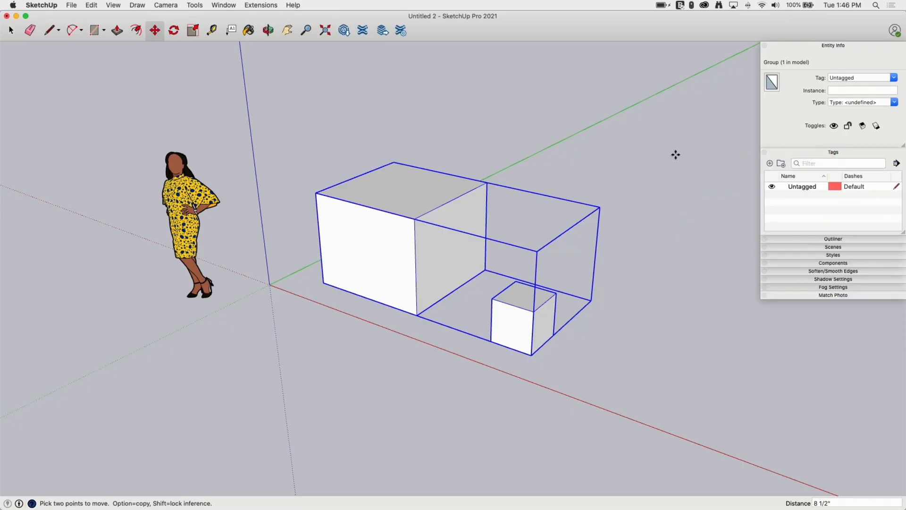
mouse_move(625, 267)
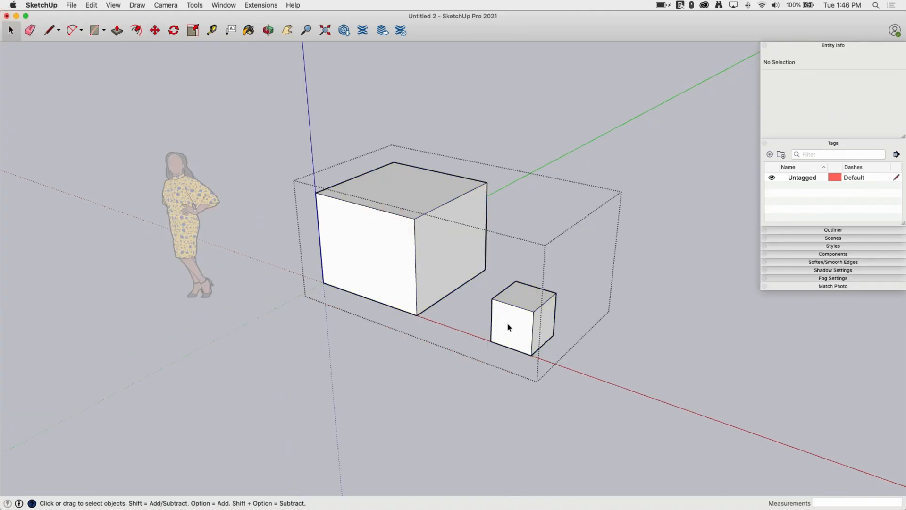
Step: Add tags Big and Little, assign them to Big Box and Little Box inside the group, then exit it
left_click(523, 323)
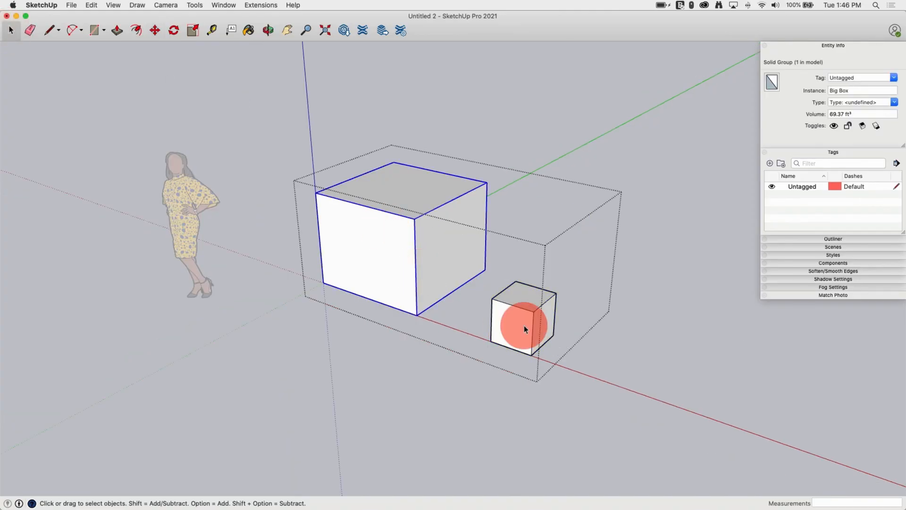
left_click(522, 321)
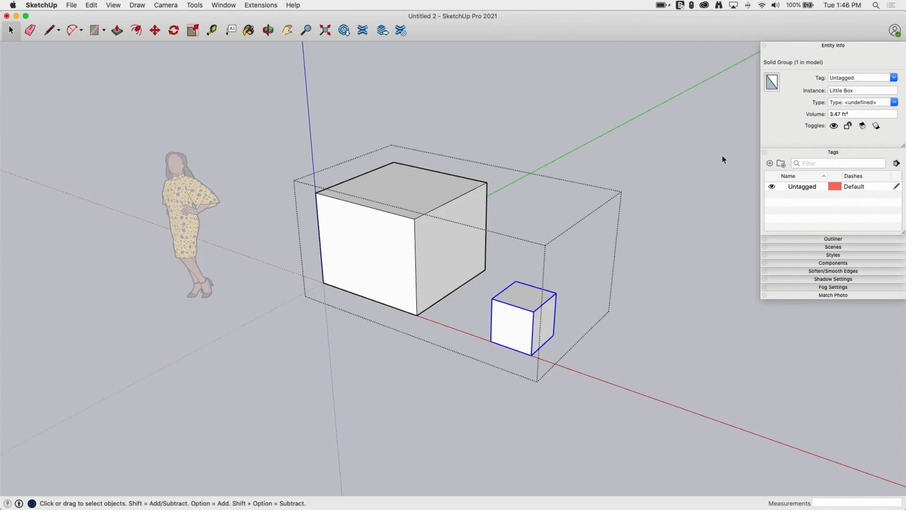
left_click(837, 163)
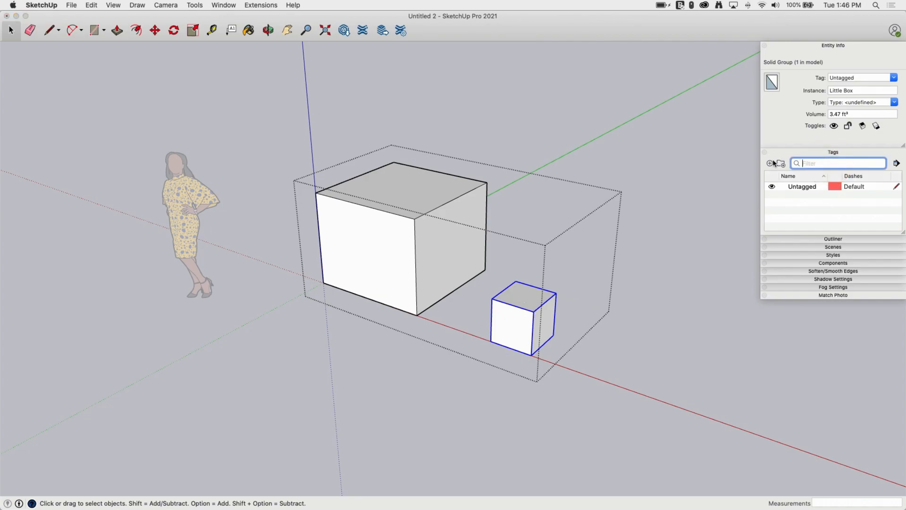
left_click(769, 164)
type("Little")
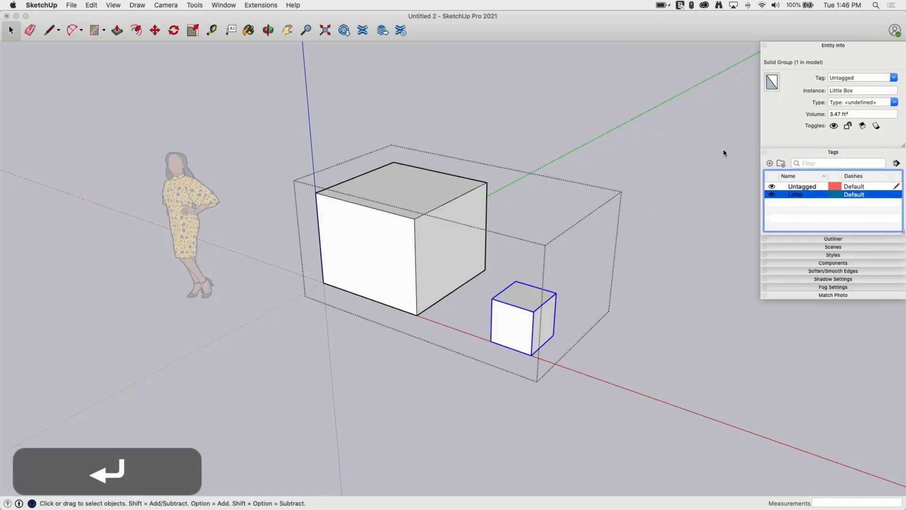
left_click(770, 163)
type("Big")
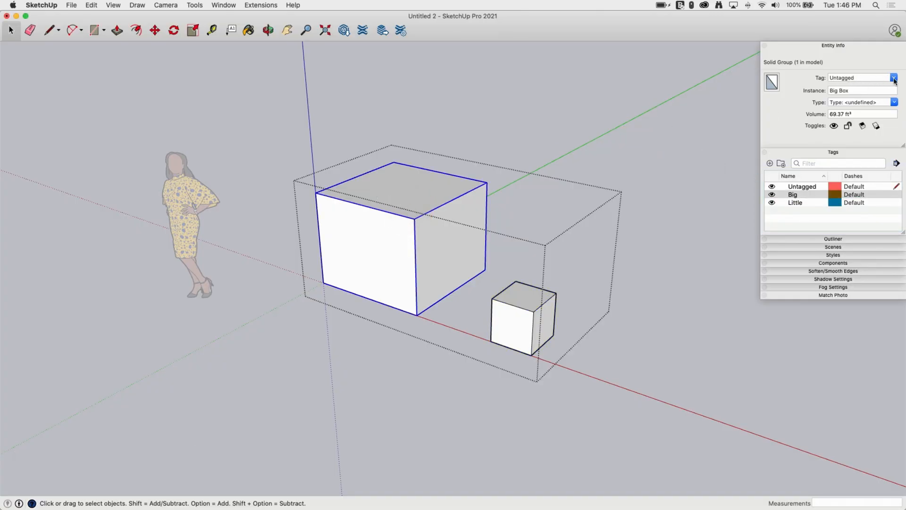
left_click(793, 194)
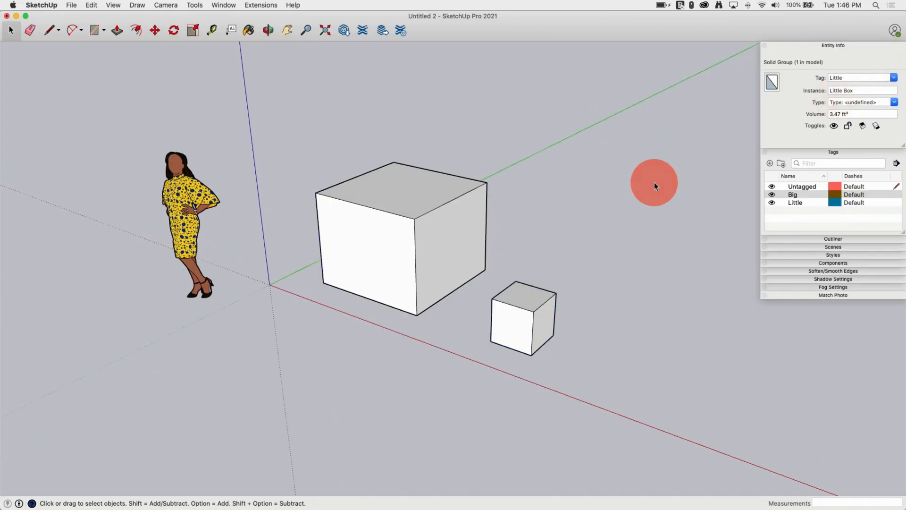
left_click(653, 182)
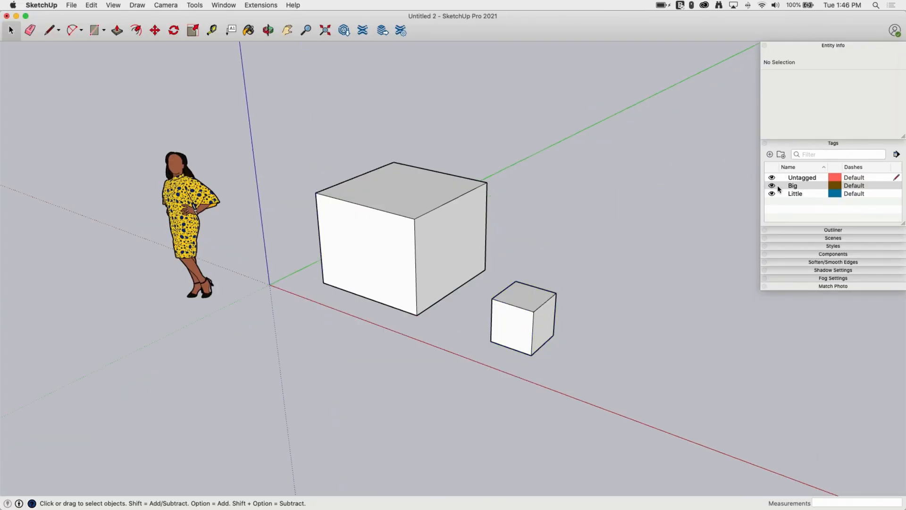
Step: Hide the Little tag so only Big Box shows and start moving the group back along the green axis
left_click(792, 185)
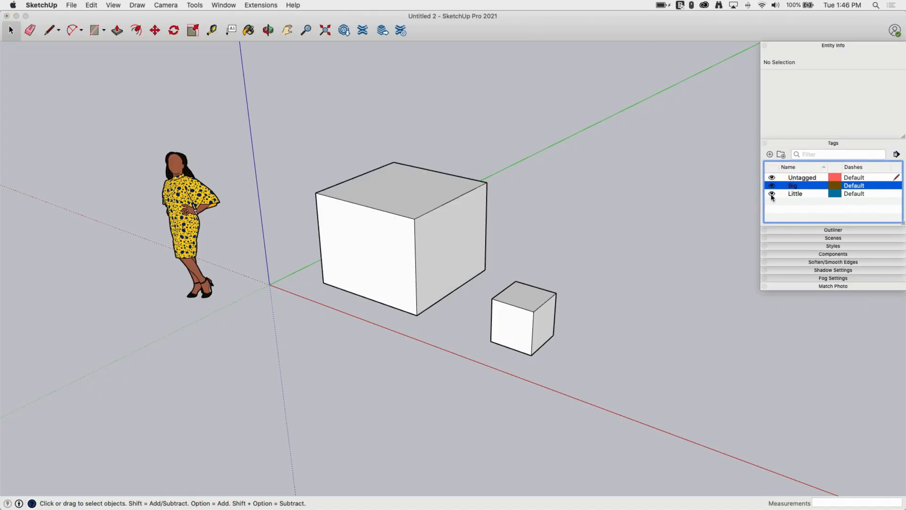
left_click(794, 192)
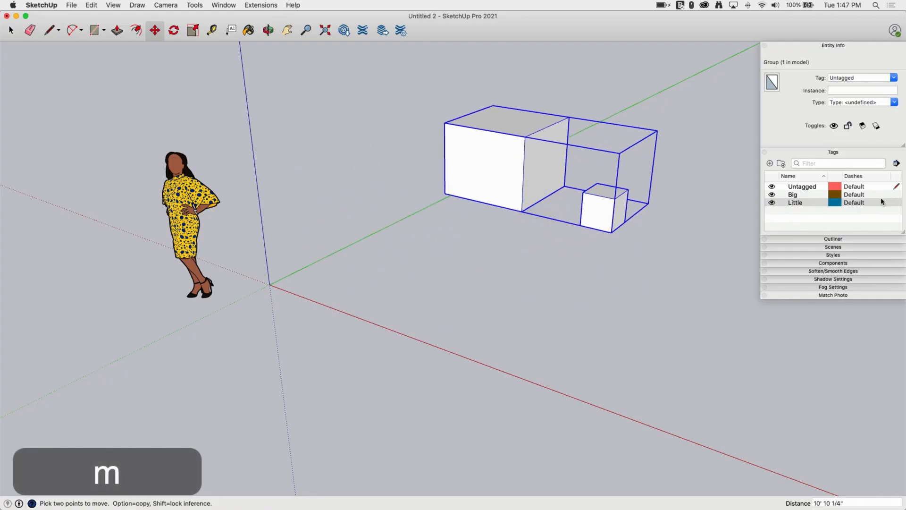
left_click(771, 202)
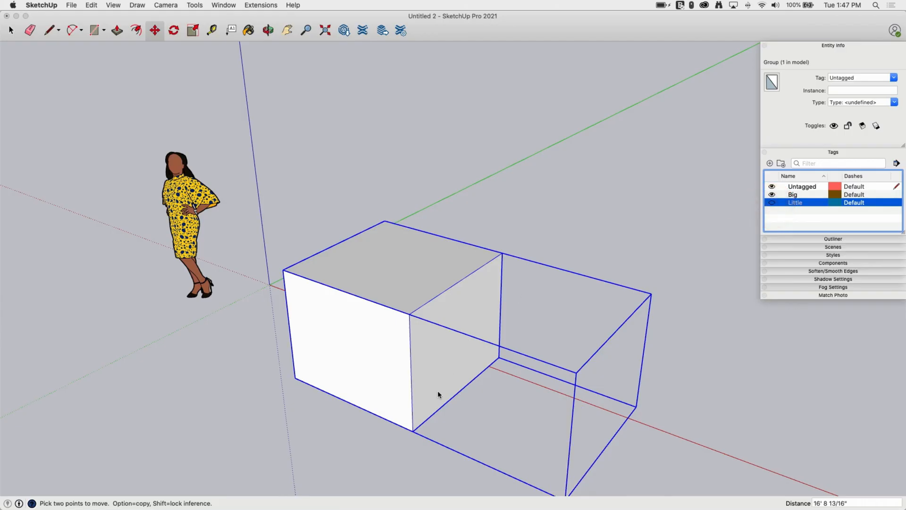
key("m")
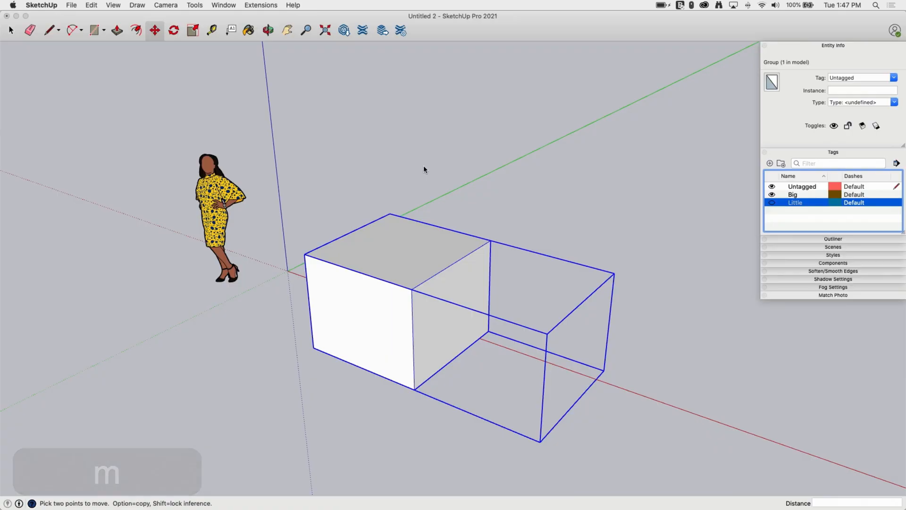
mouse_move(661, 386)
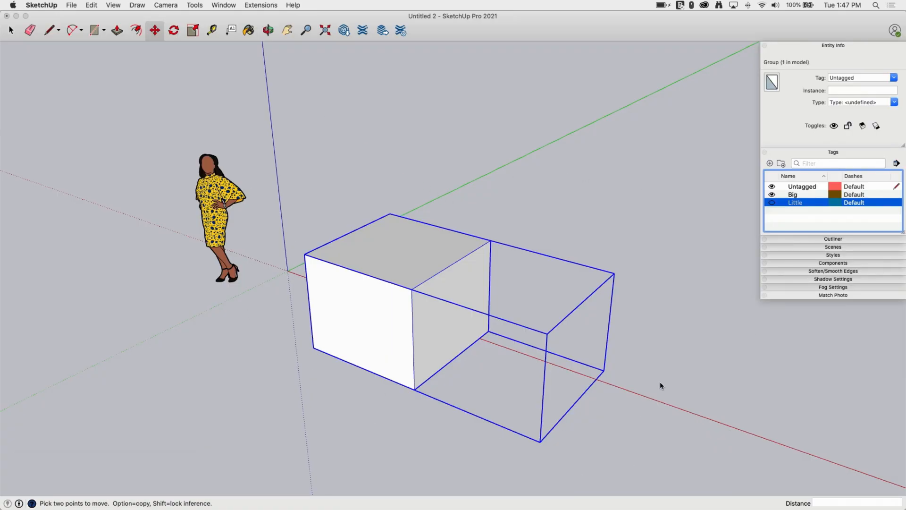
mouse_move(515, 235)
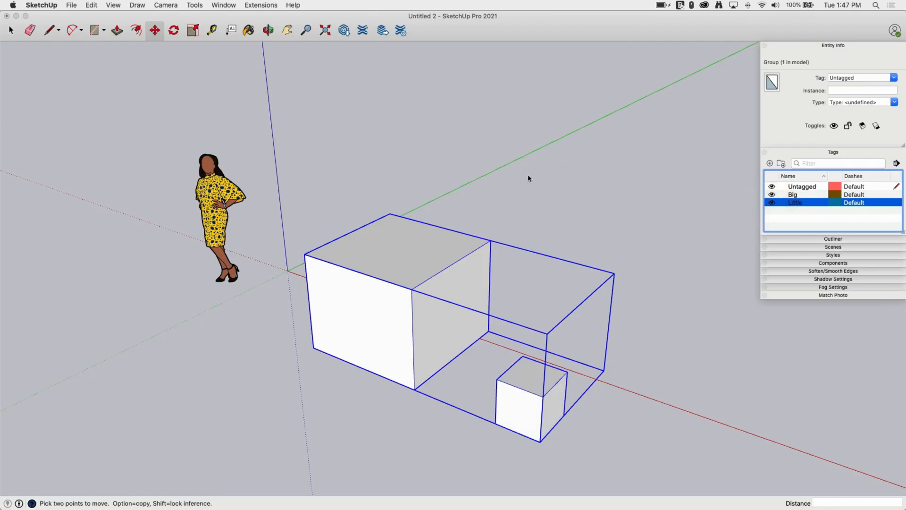
mouse_move(673, 310)
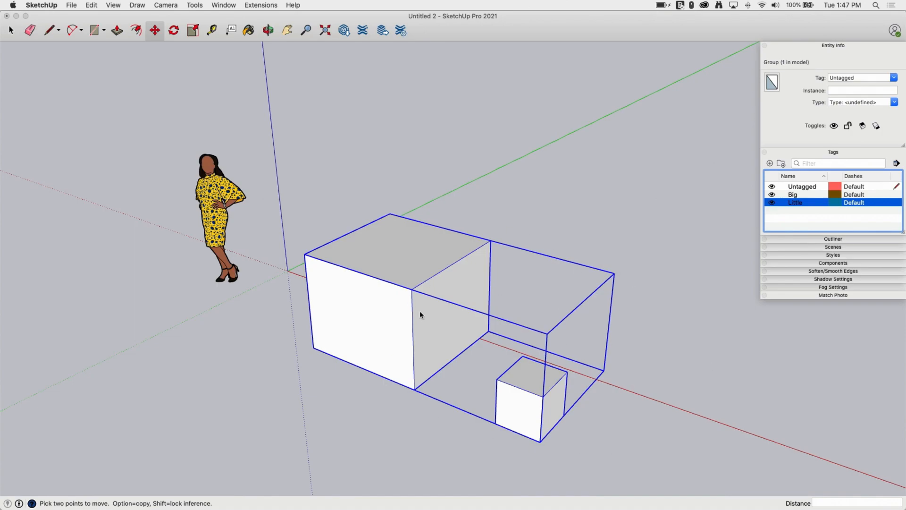
mouse_move(296, 259)
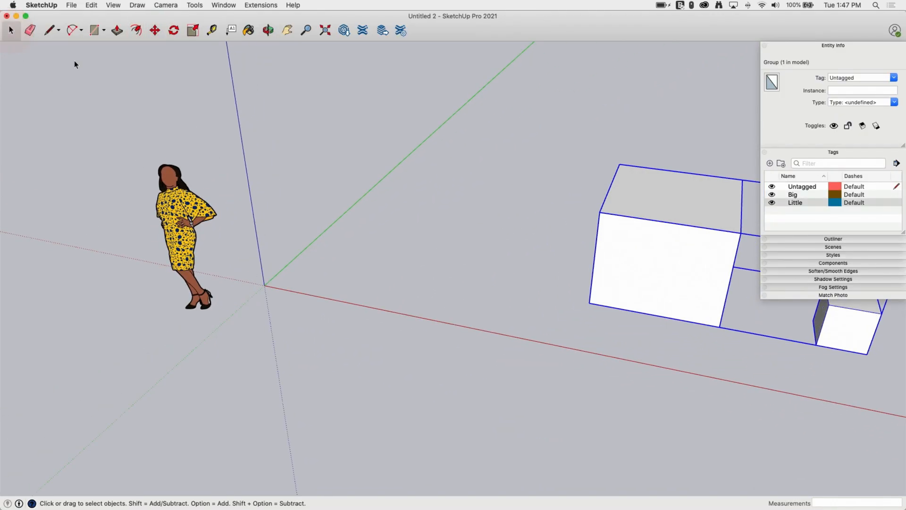
Step: Draw a bent outline with the Line tool and pull it up into a 24.44 ft³ notched box group
right_click(276, 250)
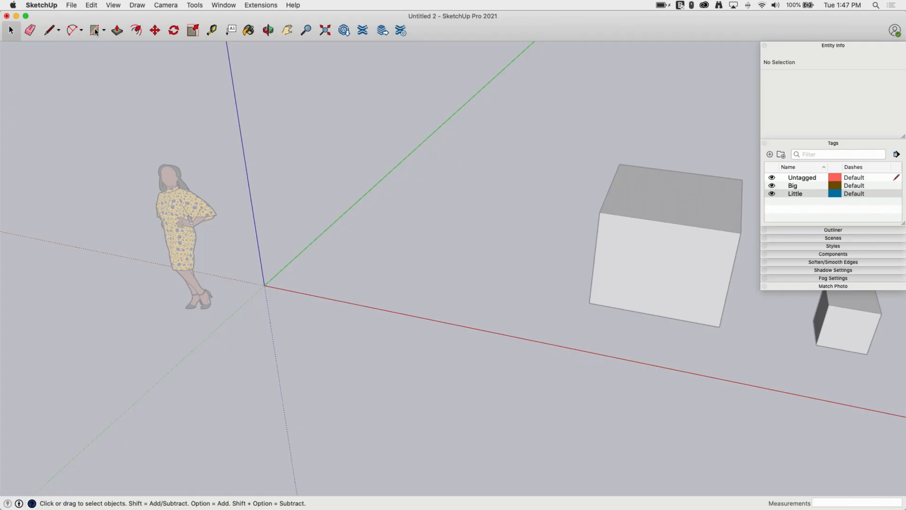
left_click(49, 30)
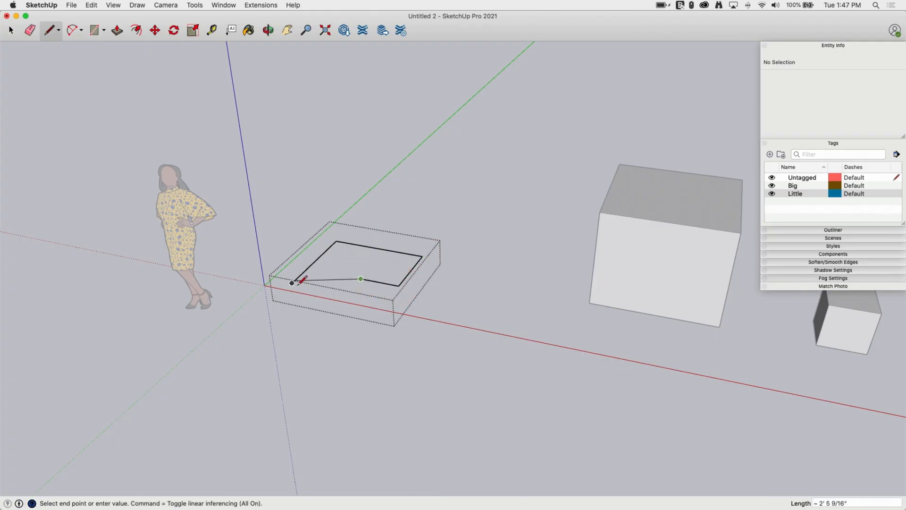
left_click(293, 282)
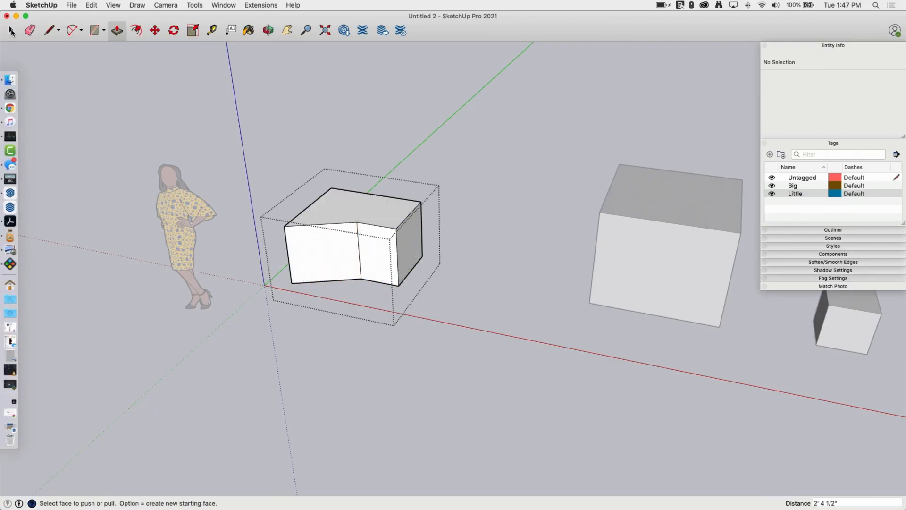
left_click(10, 30)
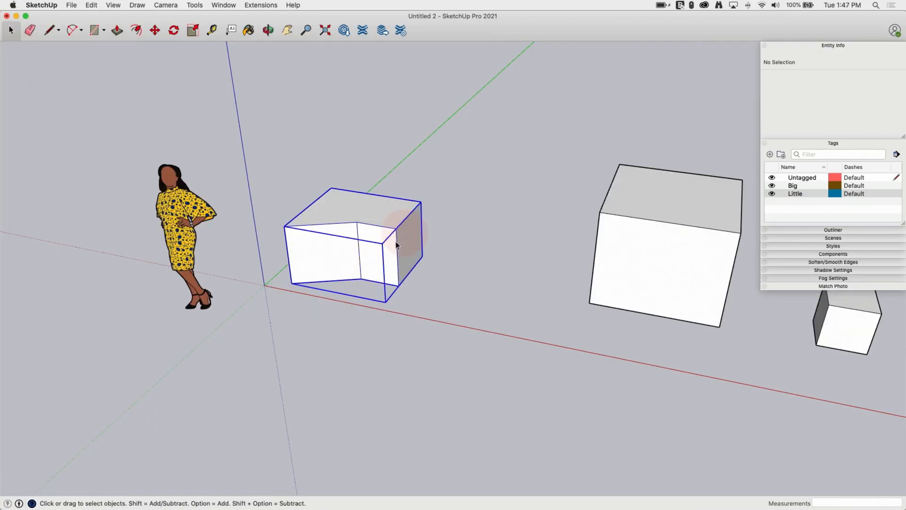
left_click(346, 261)
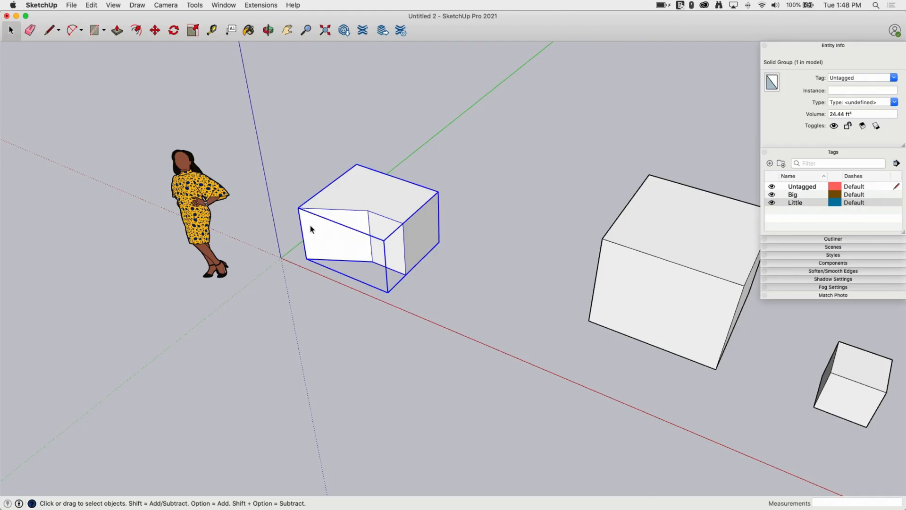
Step: Grab the bent box group by its bottom corner and set it down beside the large box
left_click(153, 30)
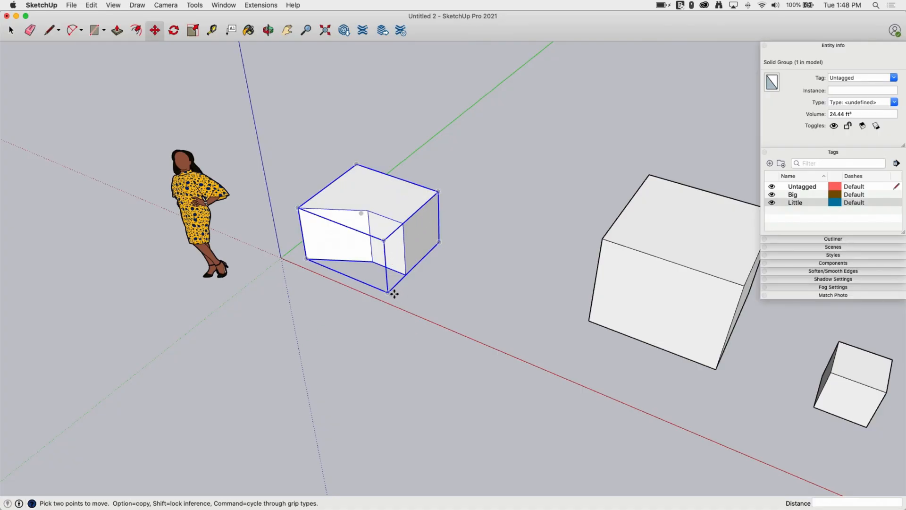
left_click_drag(395, 294, 520, 245)
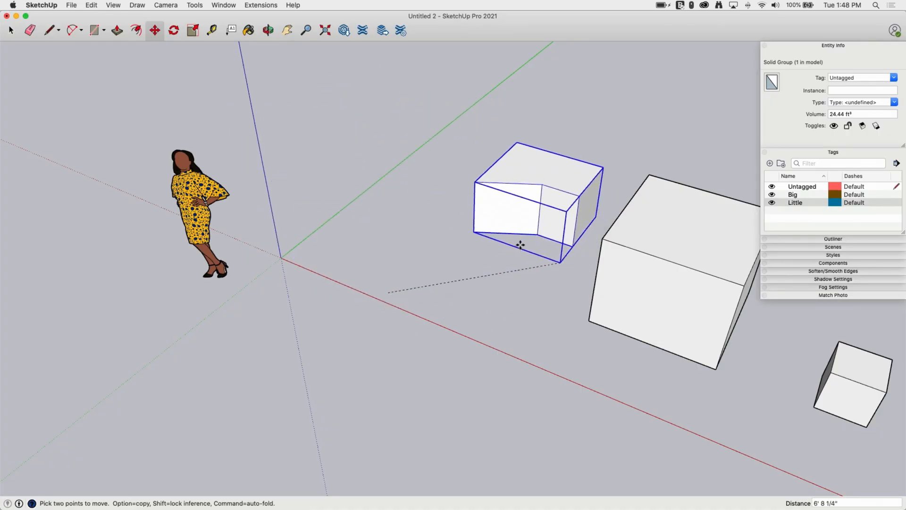
left_click_drag(520, 245, 447, 251)
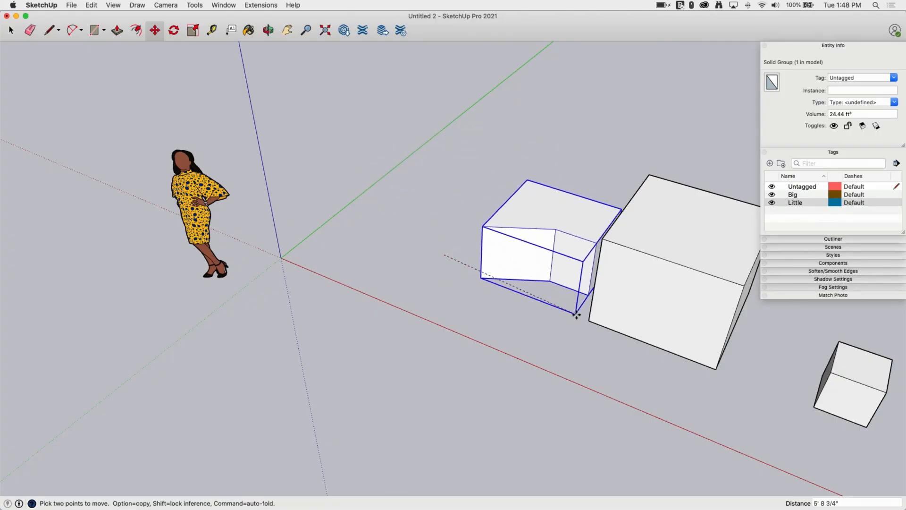
left_click_drag(576, 313, 617, 327)
type("3'")
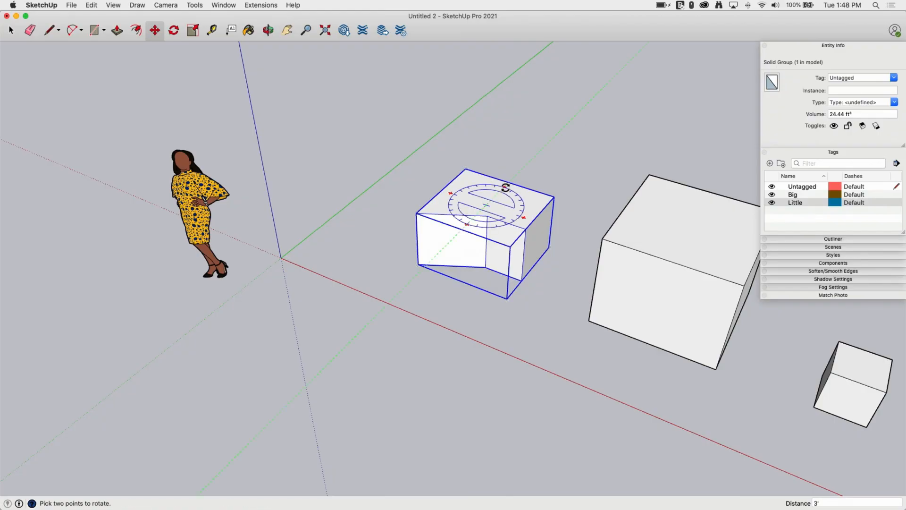
Step: Rotate the notched box group 180 degrees about its top face so the notch faces the other way
left_click_drag(506, 185, 465, 176)
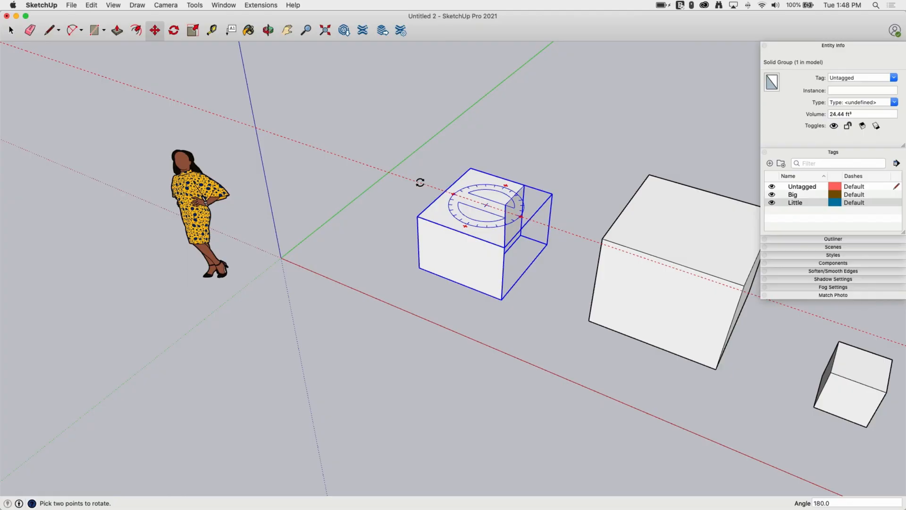
left_click(154, 30)
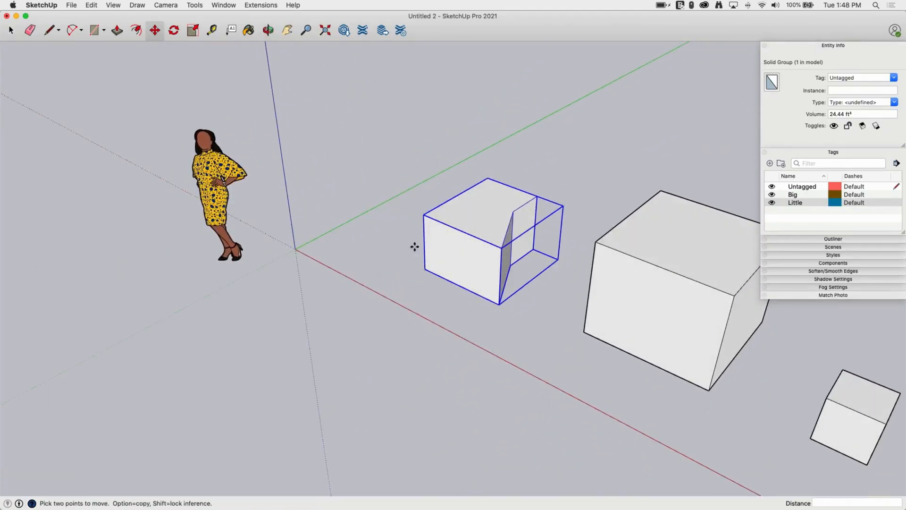
mouse_move(547, 166)
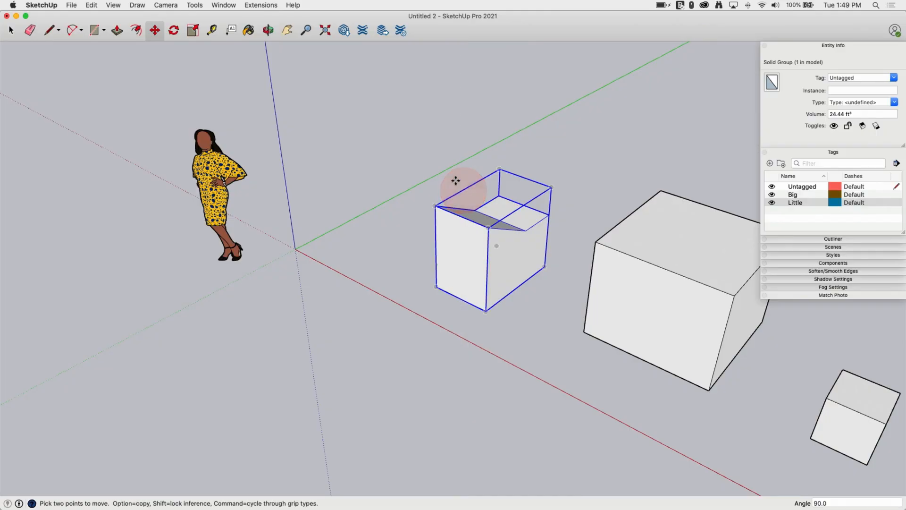
Step: Try tipping the bent box a quarter turn onto its side with Rotate, then abandon it
left_click(172, 30)
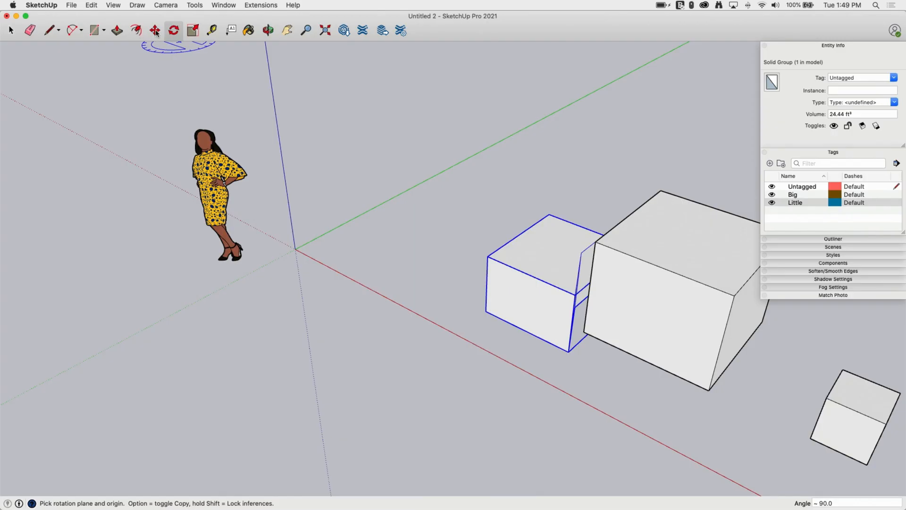
left_click(154, 30)
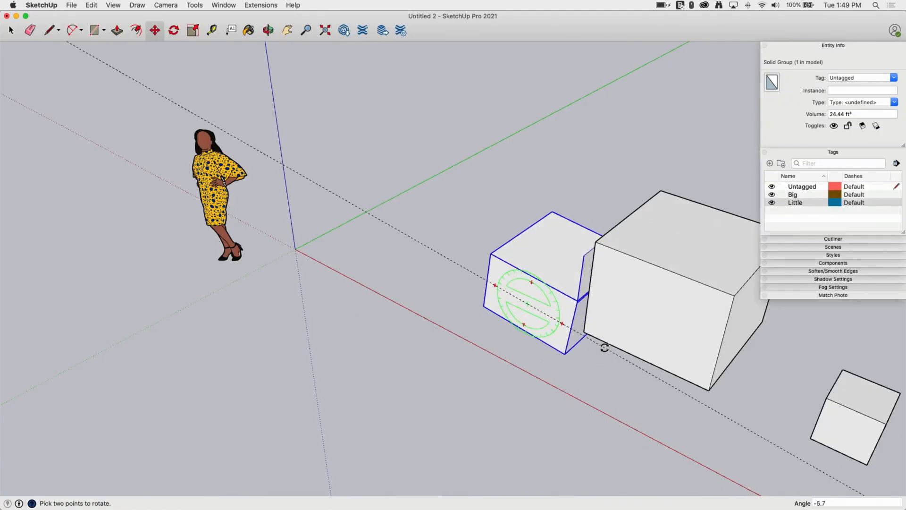
left_click_drag(604, 348, 645, 378)
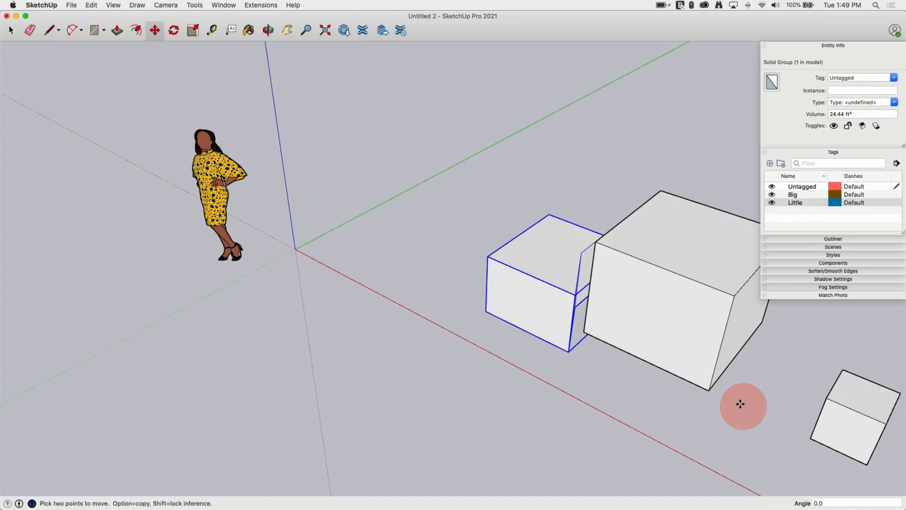
mouse_move(455, 221)
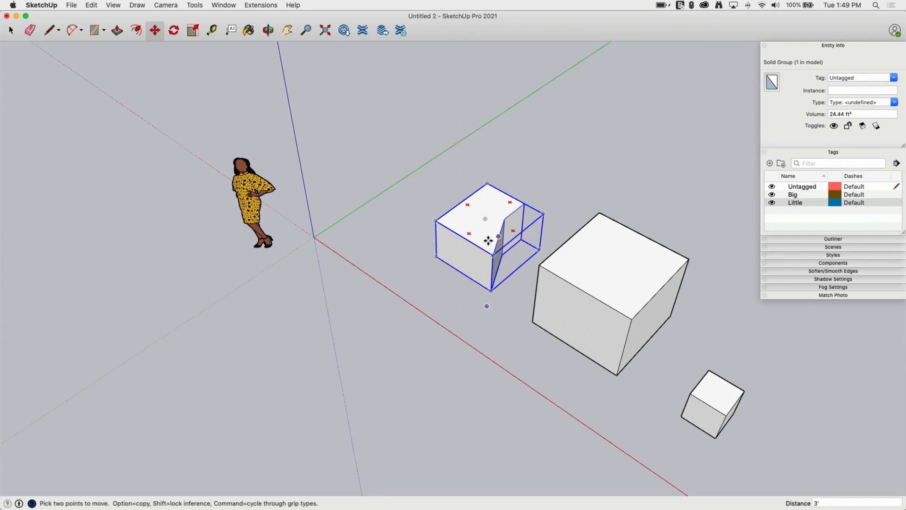
Step: Reposition the view and bring up the context menu on empty space to start a new empty group
left_click(267, 30)
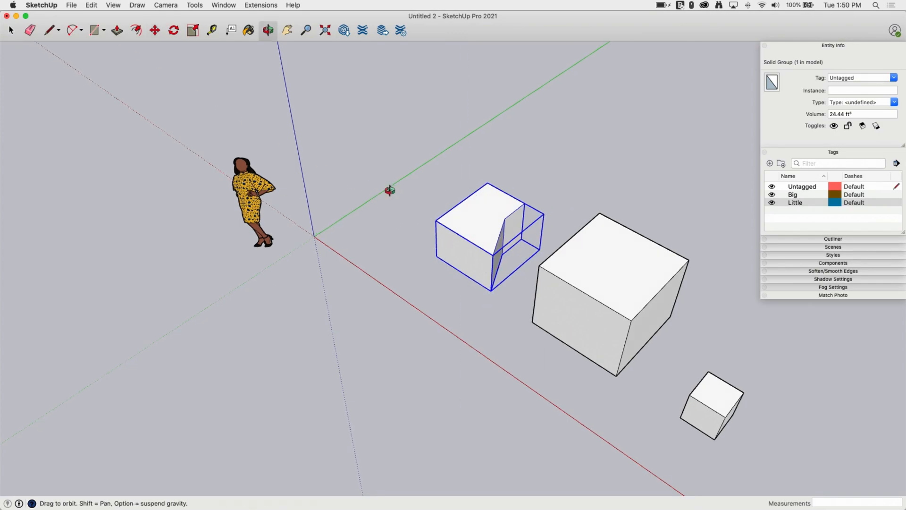
left_click(154, 30)
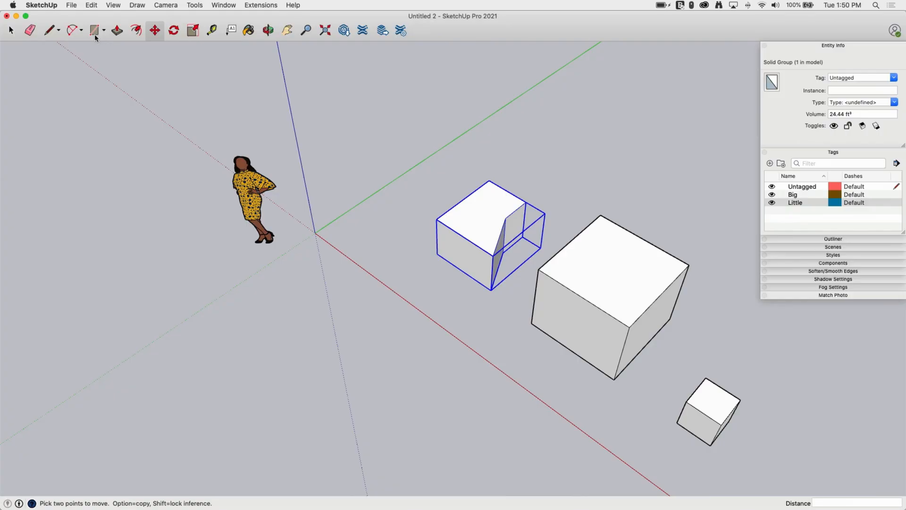
right_click(488, 232)
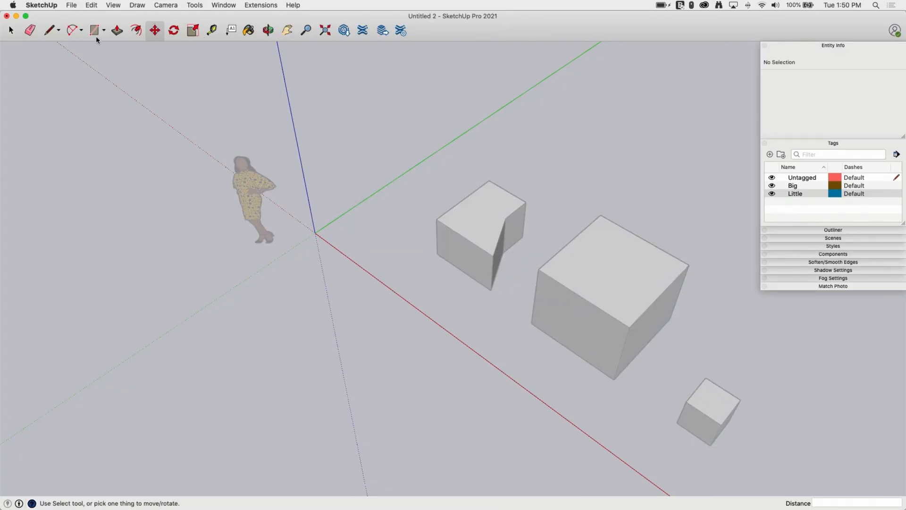
left_click(93, 30)
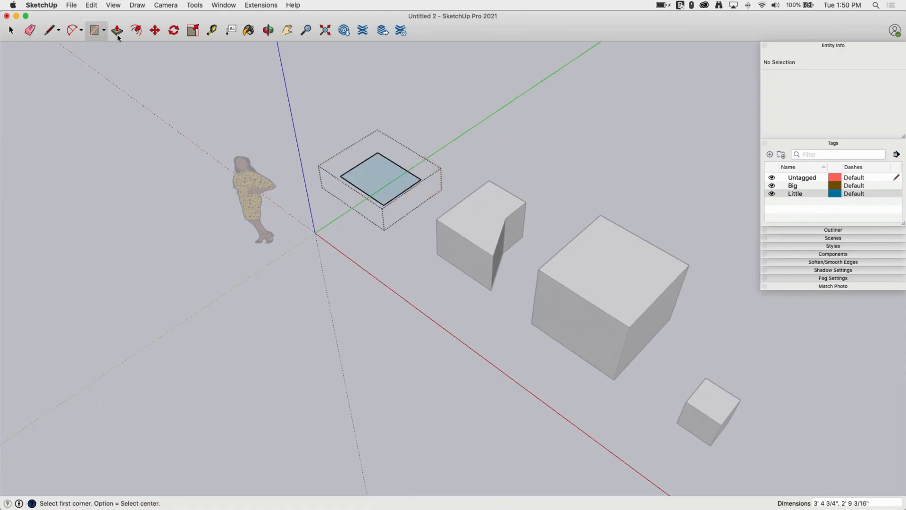
left_click(117, 30)
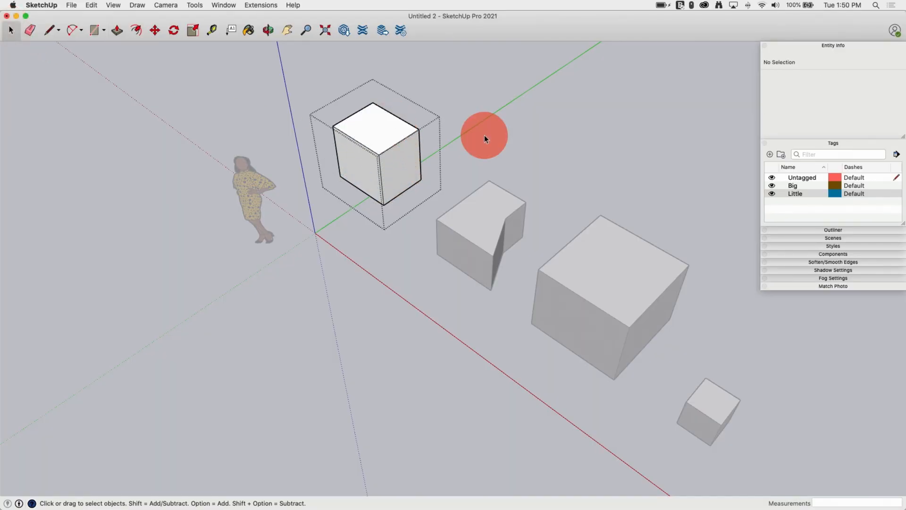
left_click(375, 153)
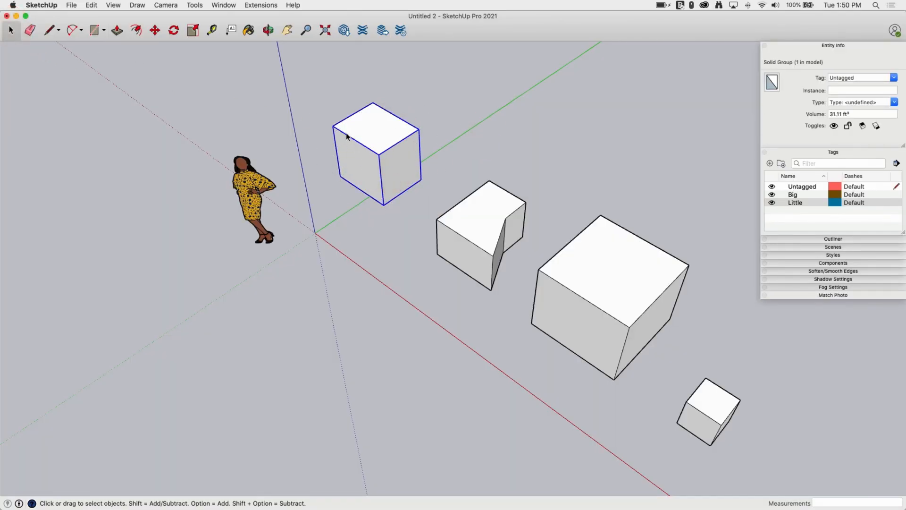
mouse_move(330, 150)
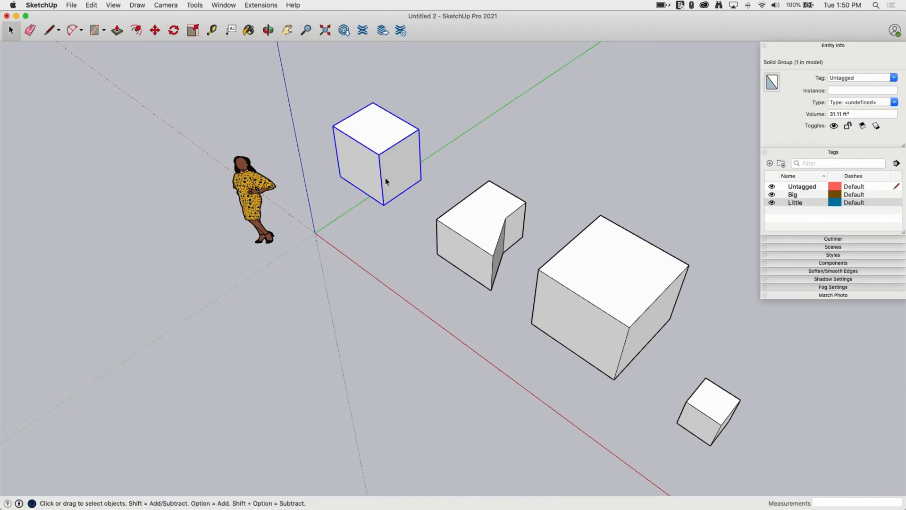
mouse_move(377, 143)
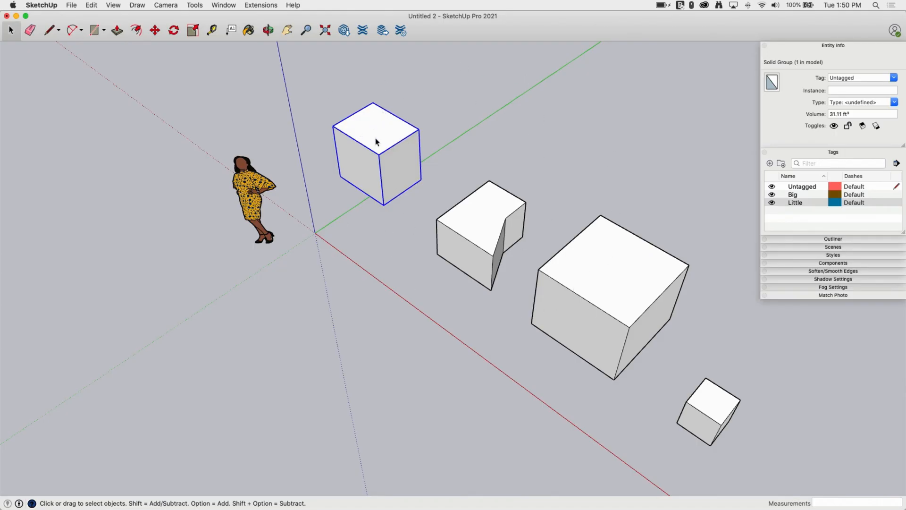
mouse_move(519, 266)
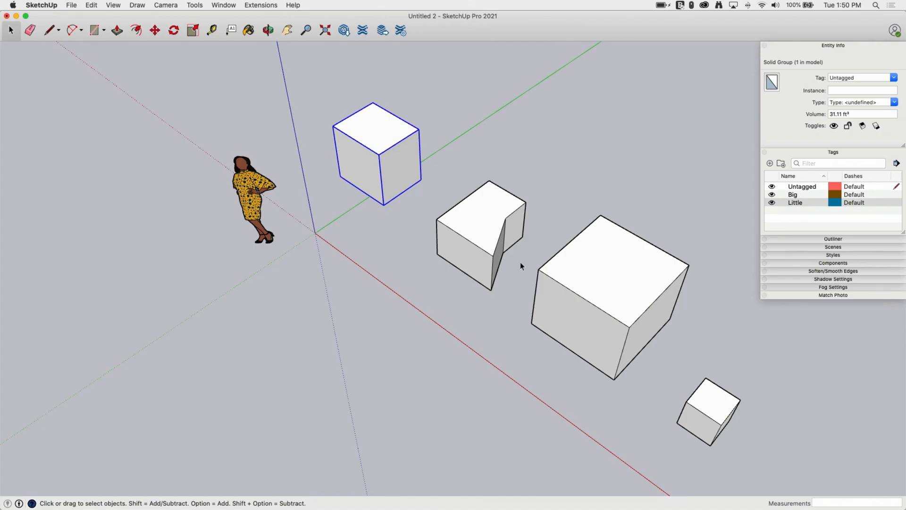
mouse_move(372, 133)
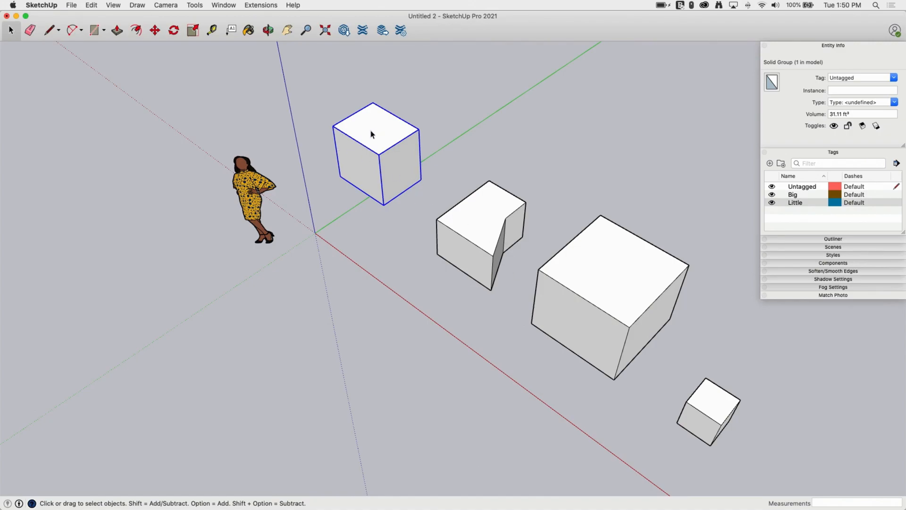
Step: Enter the group nearest the figure and select its whole cube
right_click(372, 134)
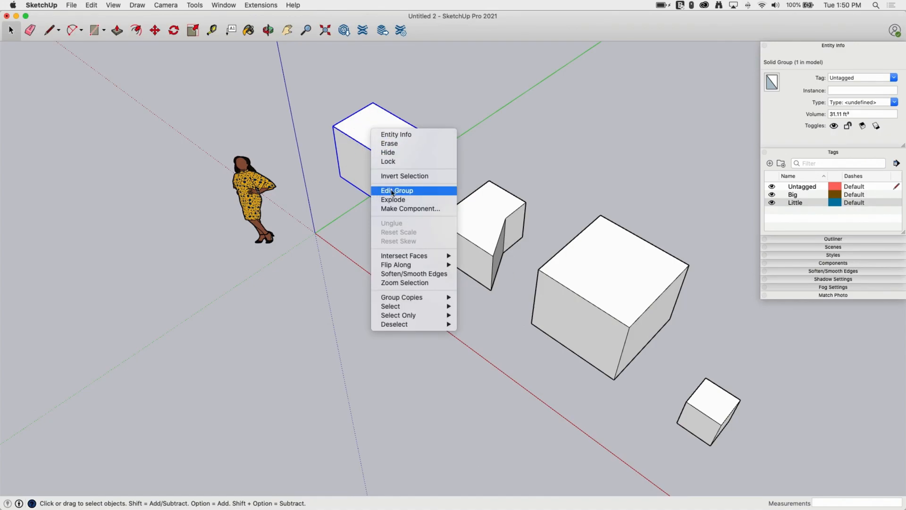
left_click(396, 190)
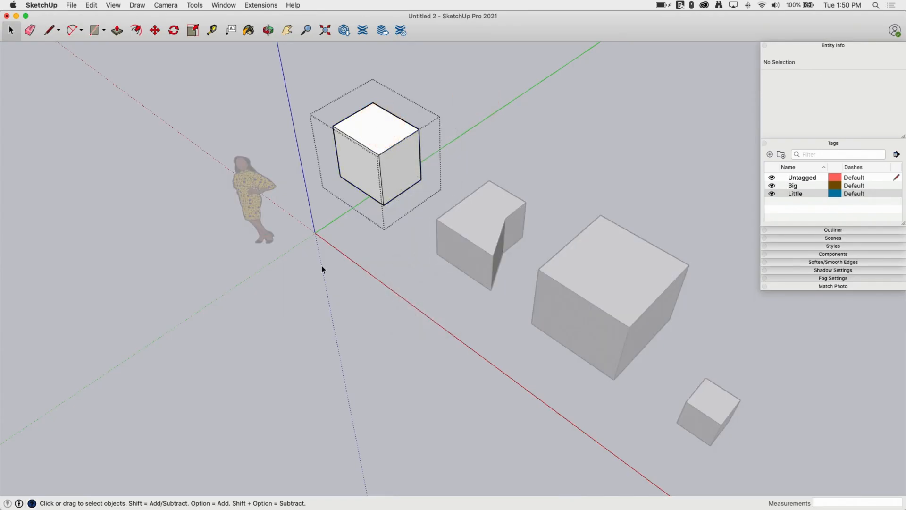
mouse_move(312, 77)
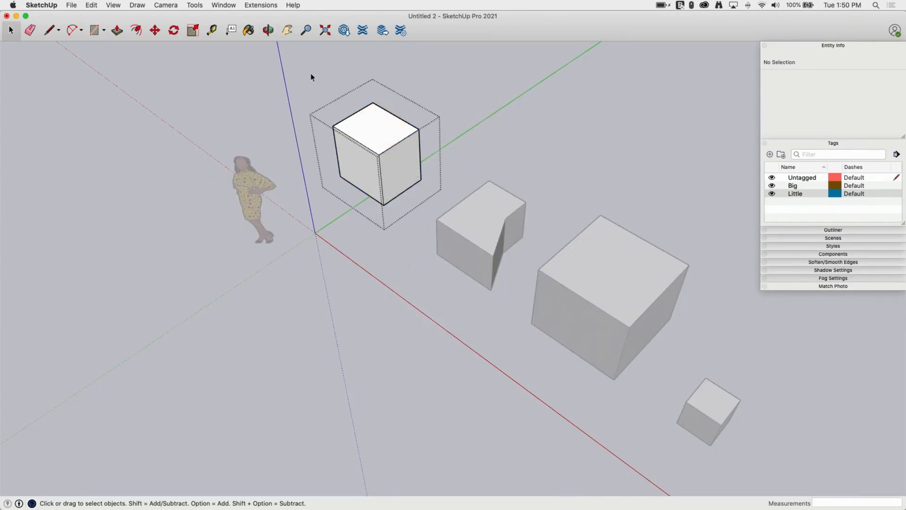
mouse_move(310, 212)
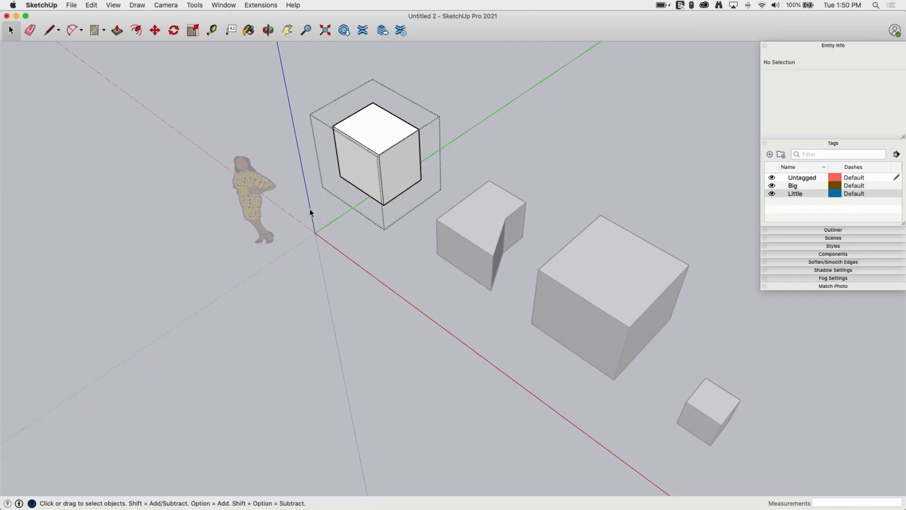
left_click(376, 156)
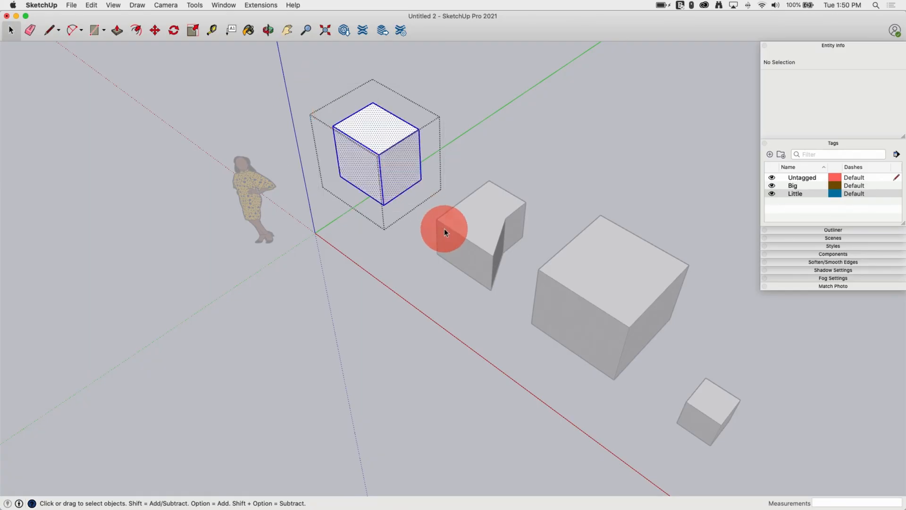
left_click(444, 228)
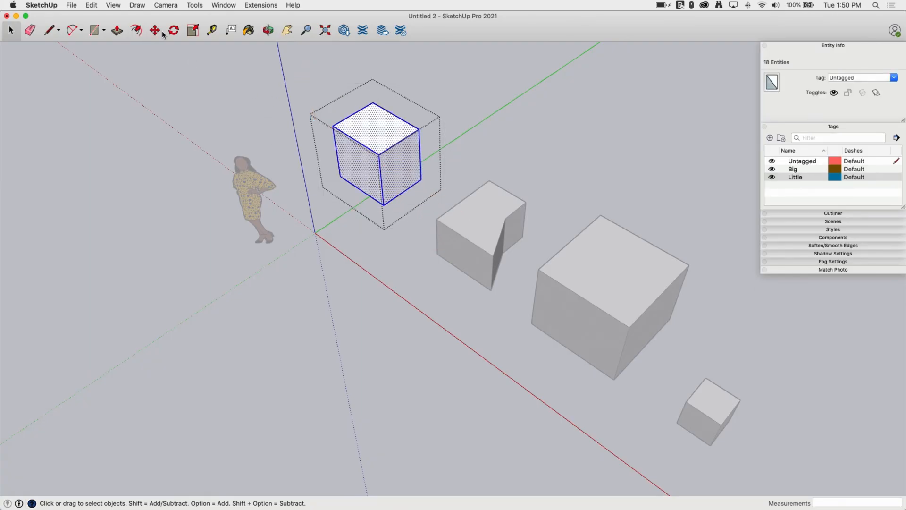
Step: Rotate the cube about 56° from its top so it sits tilted inside its container
left_click(173, 30)
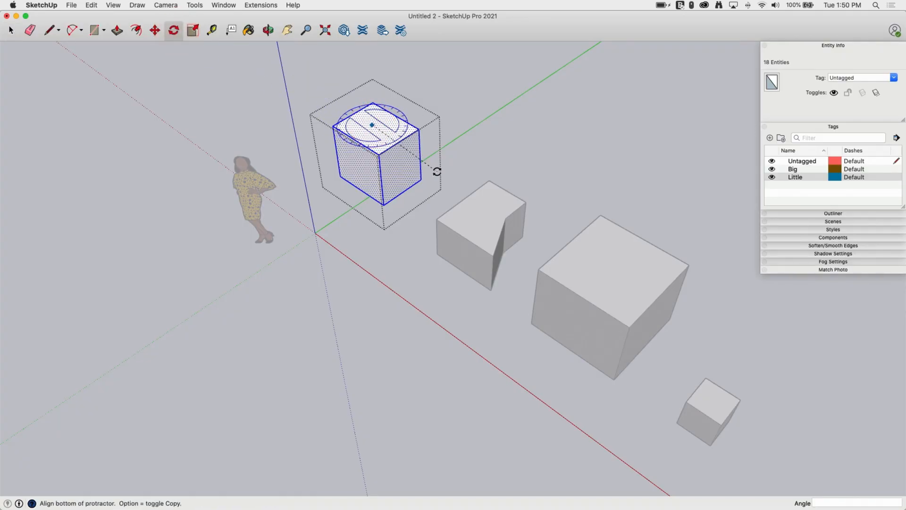
left_click_drag(436, 171, 503, 105)
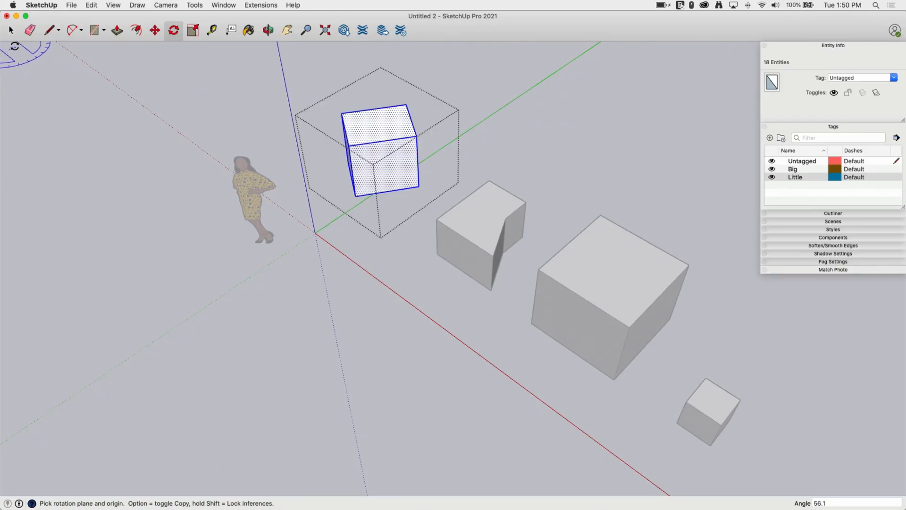
left_click(9, 30)
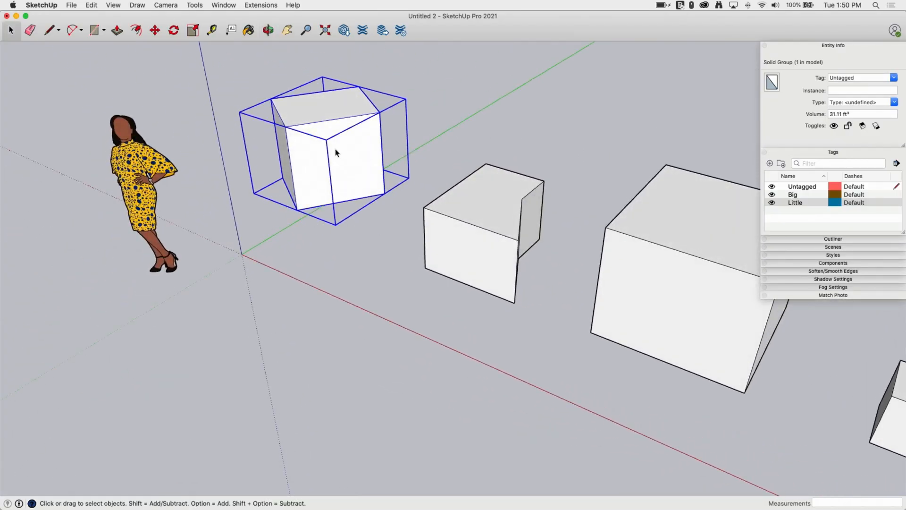
mouse_move(339, 227)
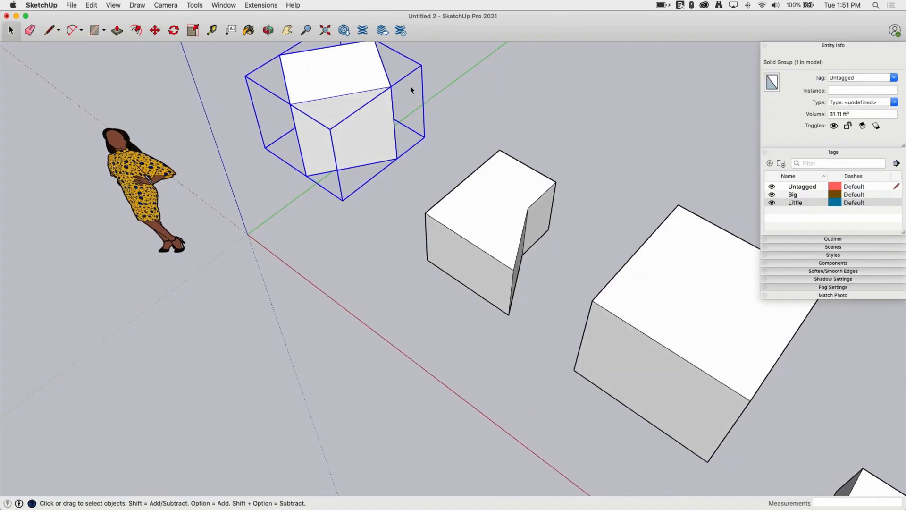
mouse_move(334, 96)
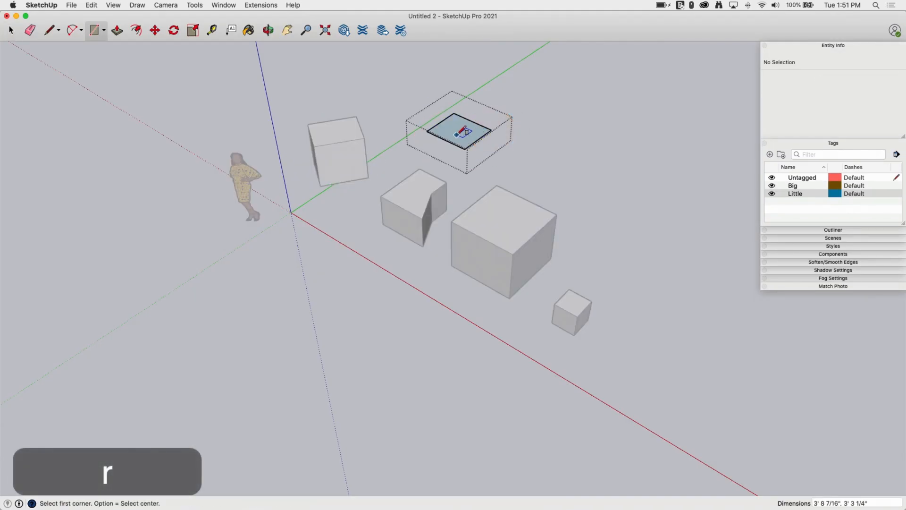
Step: Push/Pull the new rectangle up into a fifth solid box behind the others
left_click(116, 31)
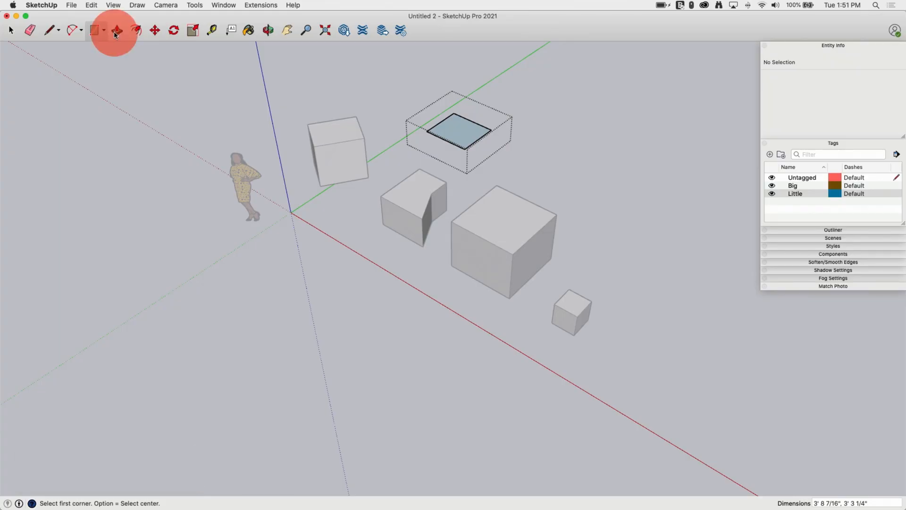
left_click(116, 30)
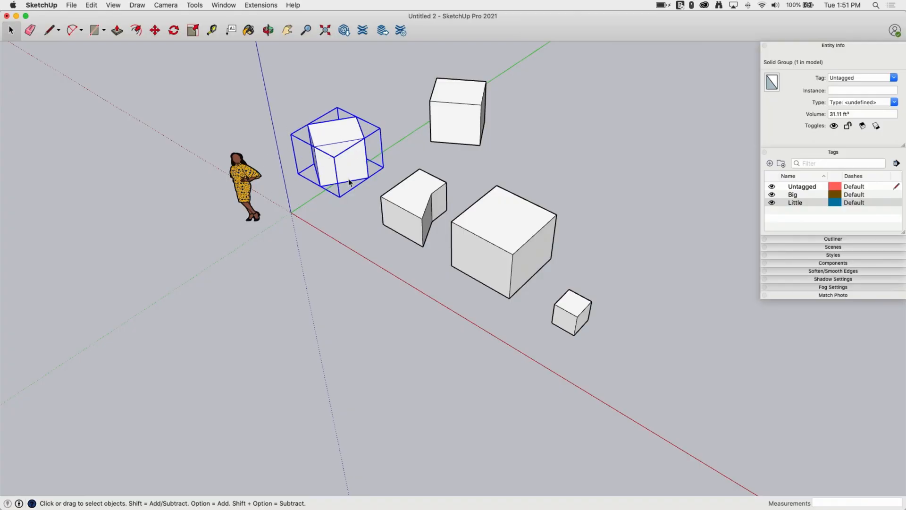
mouse_move(432, 103)
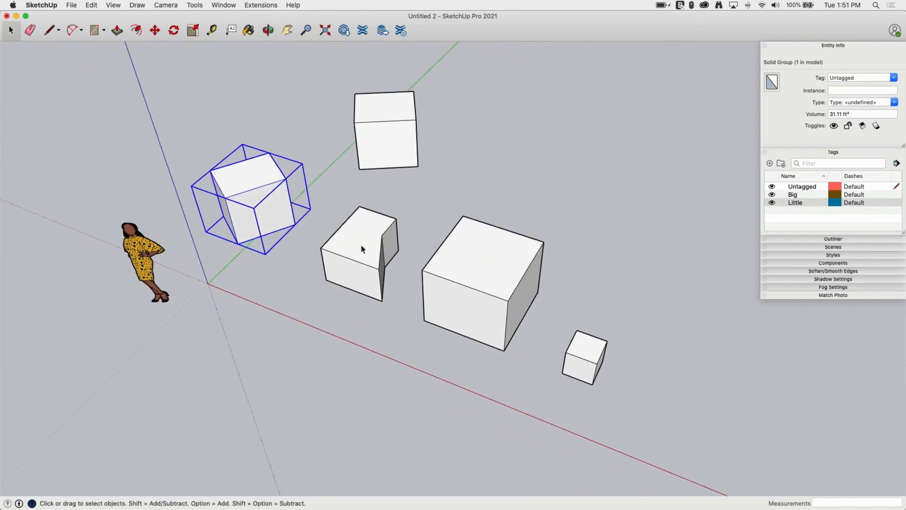
Step: Explode the notched box into loose geometry and clear the selection
right_click(360, 249)
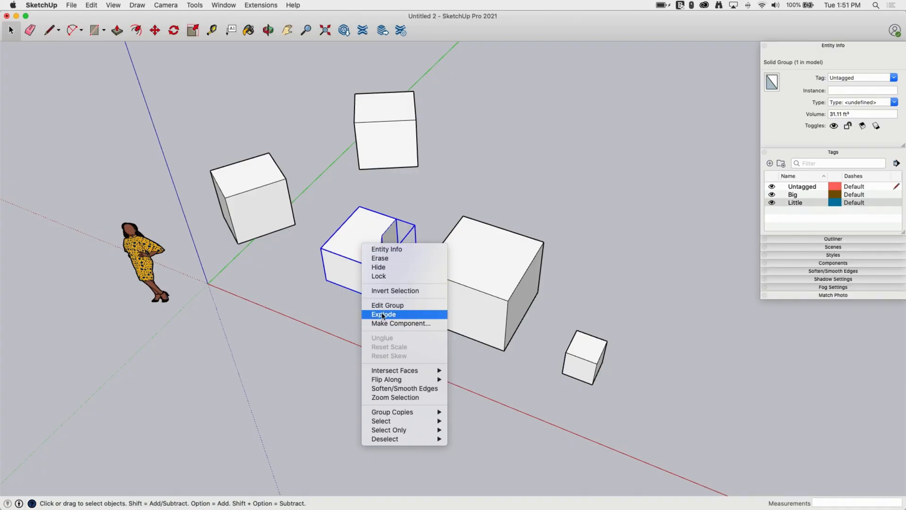
left_click(383, 314)
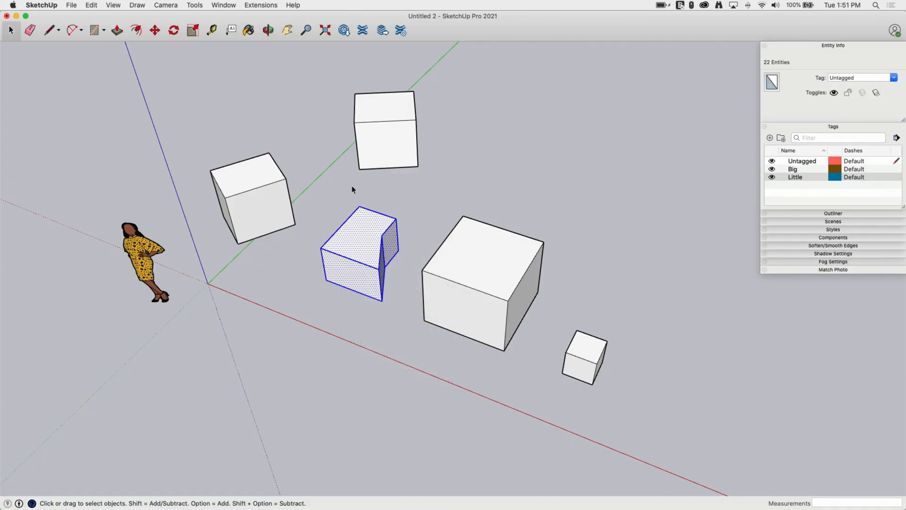
left_click(267, 30)
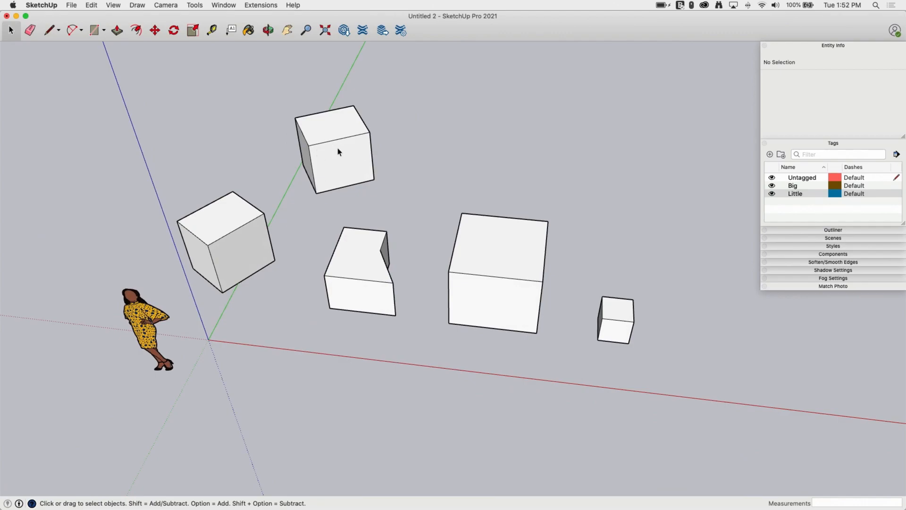
Step: Select the back box group and rotate it into place above the exploded geometry
left_click(333, 148)
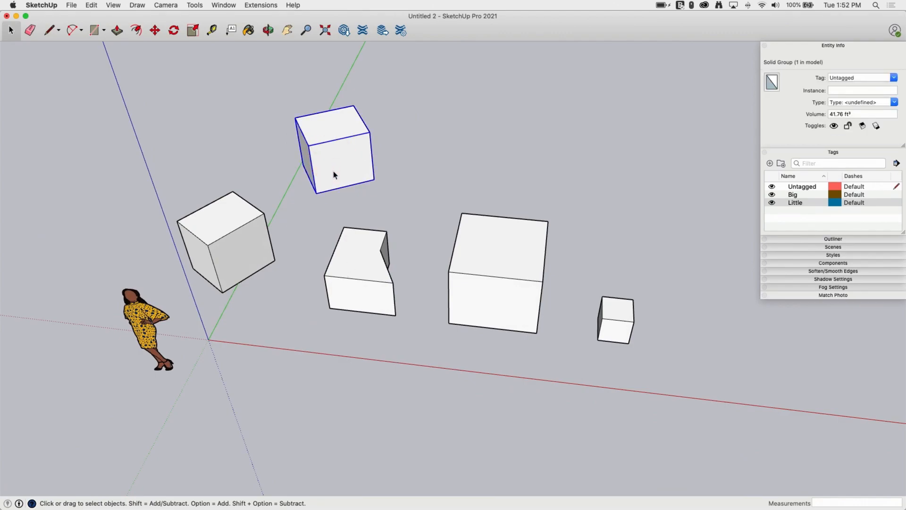
left_click(172, 31)
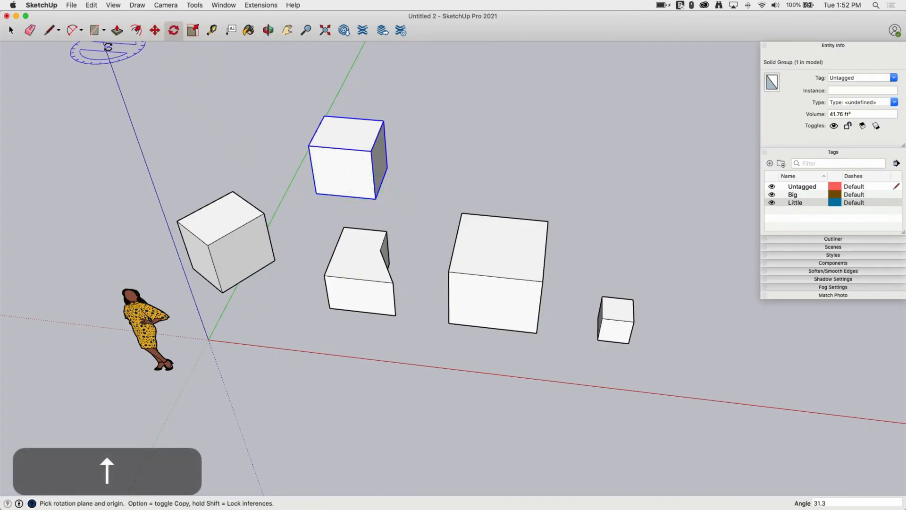
left_click(154, 30)
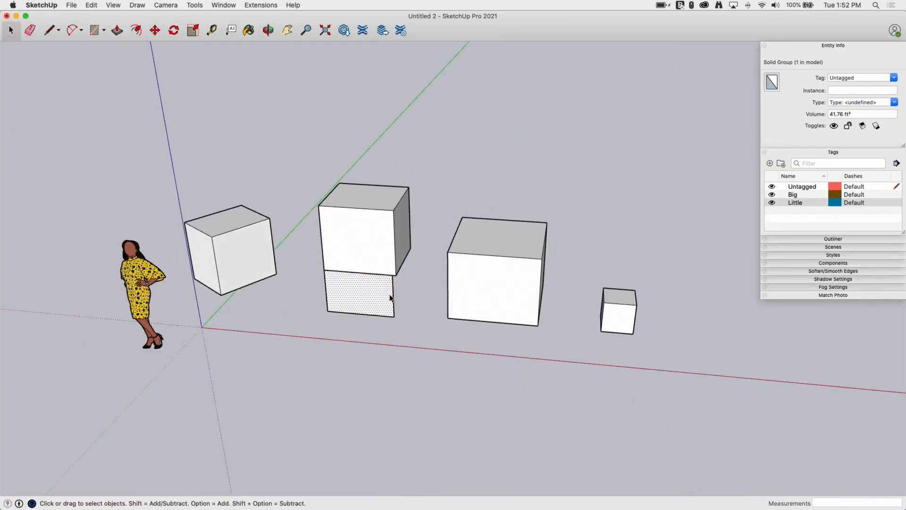
Step: Move the upper box from its bottom corner onto the exploded box and explode it so the geometry merges
left_click(364, 232)
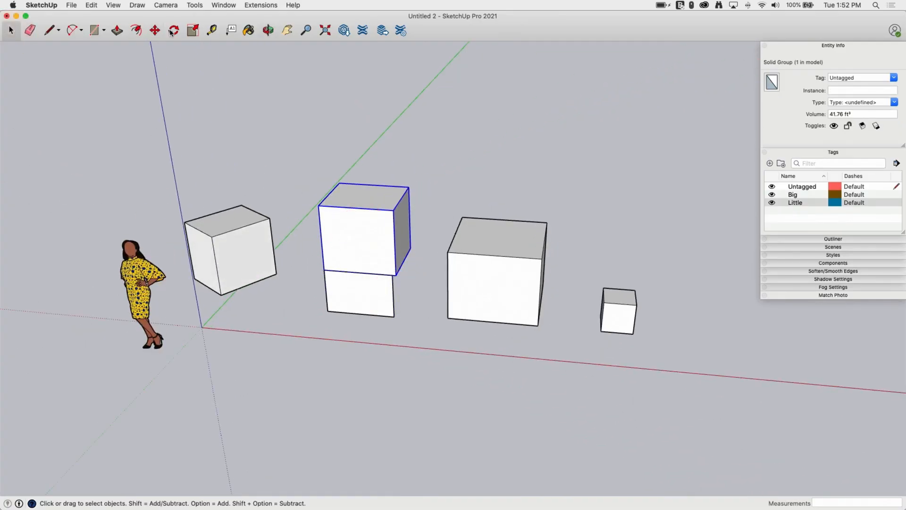
left_click(154, 31)
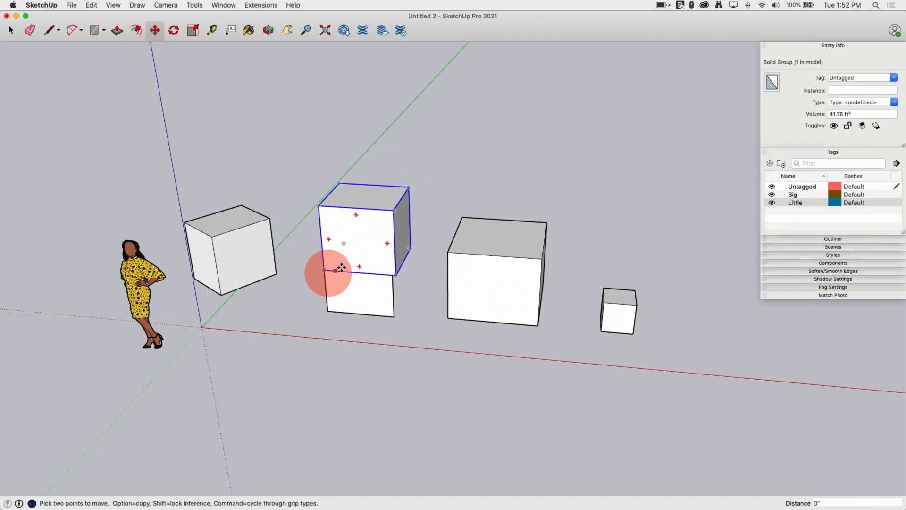
right_click(344, 269)
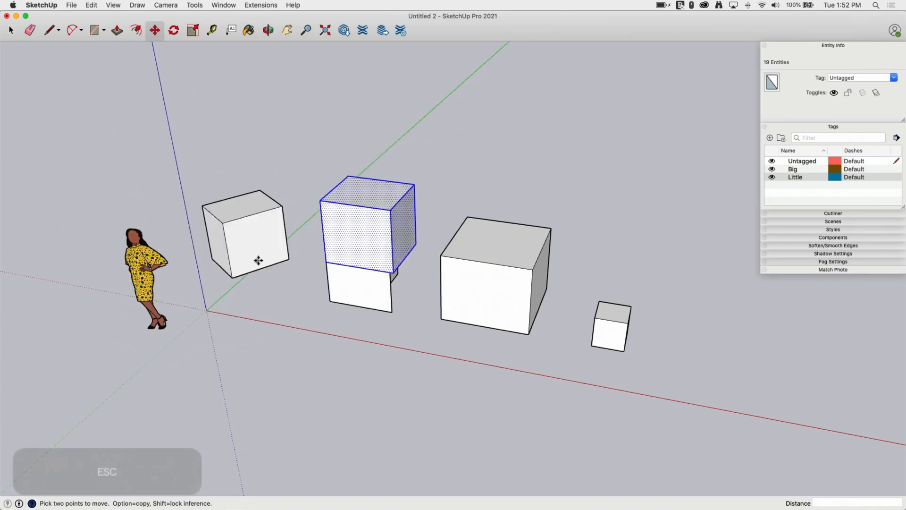
left_click(267, 30)
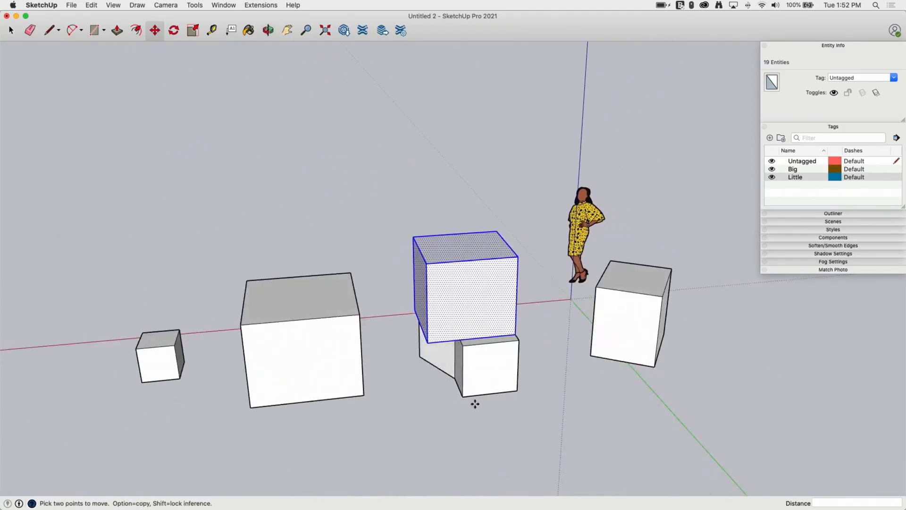
left_click(267, 30)
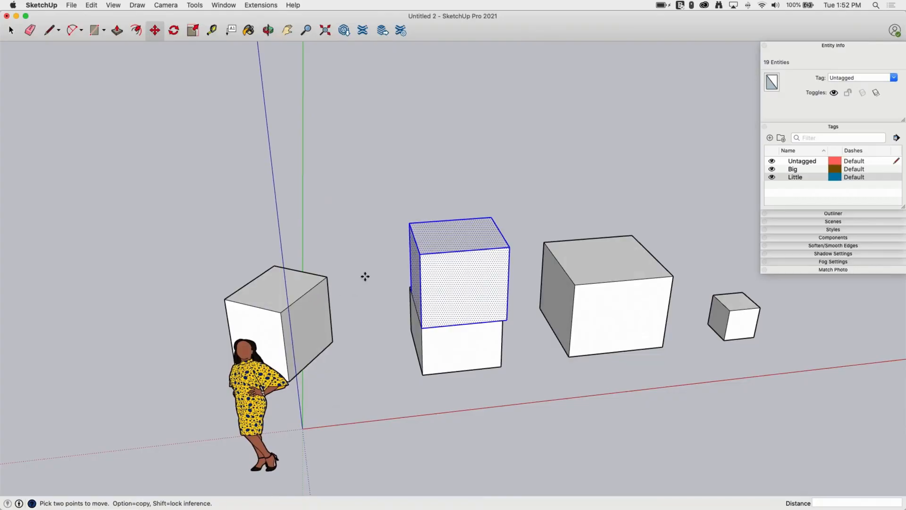
mouse_move(482, 312)
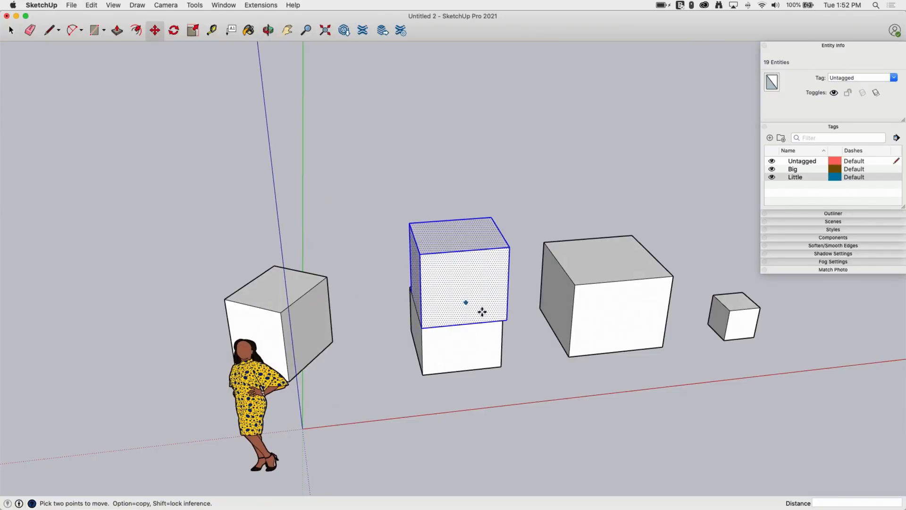